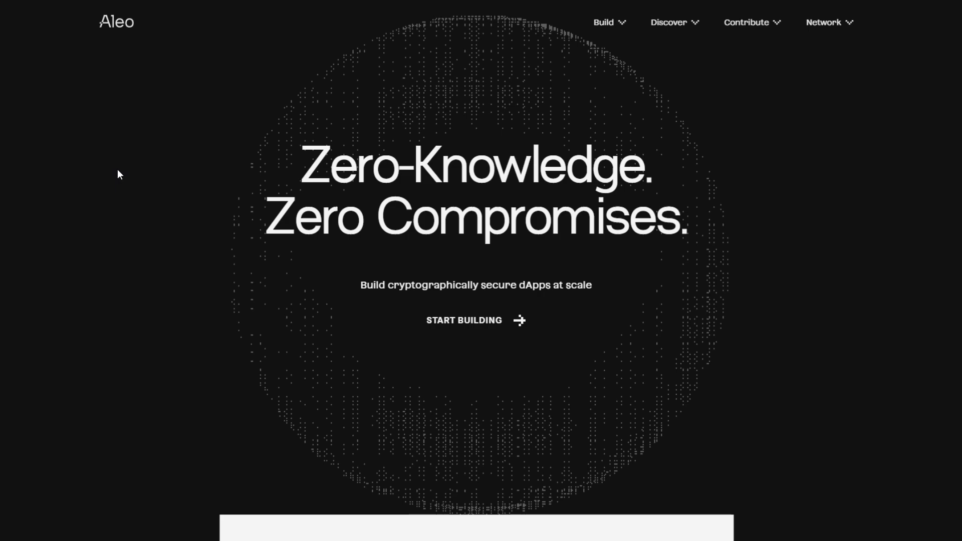
{"action": "mouse_move", "coordinate": [128, 174]}
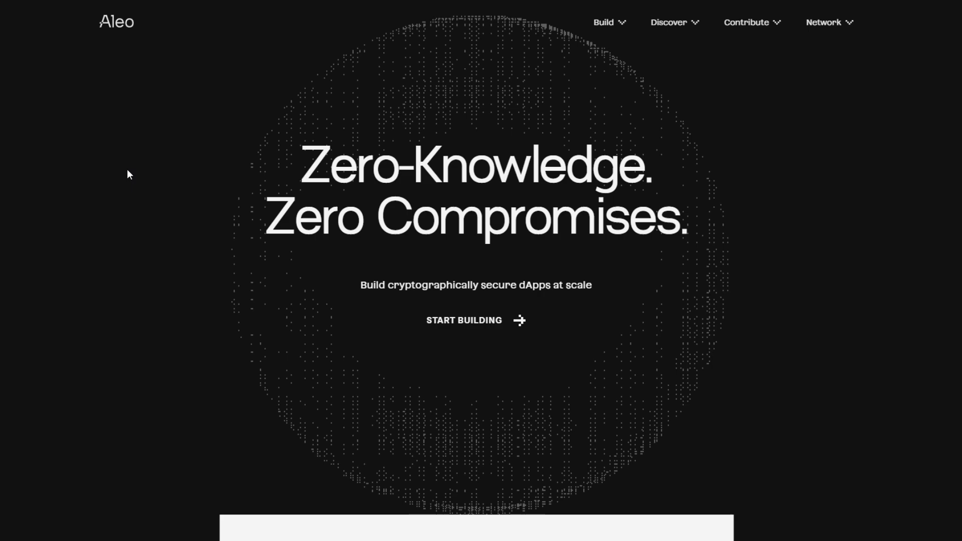
{"action": "mouse_move", "coordinate": [469, 84]}
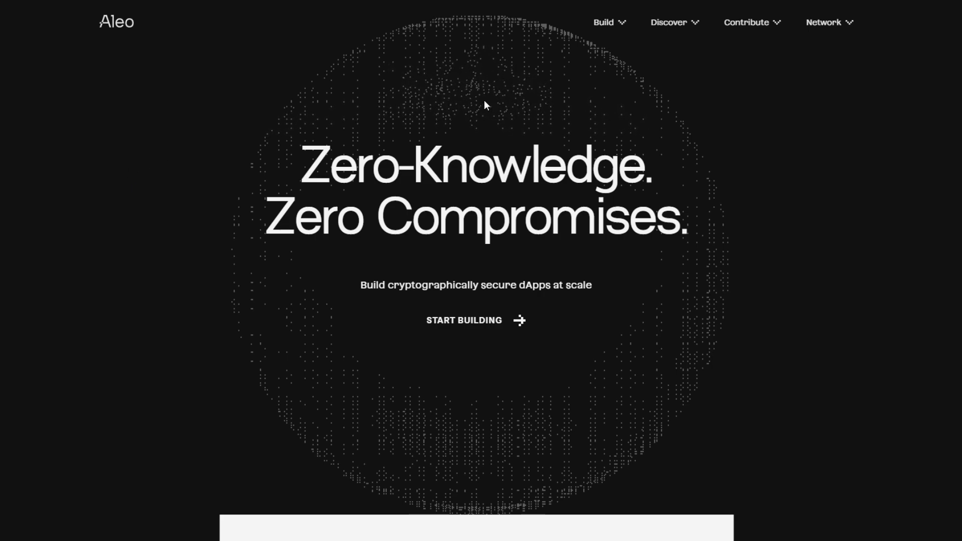
{"action": "mouse_move", "coordinate": [392, 94]}
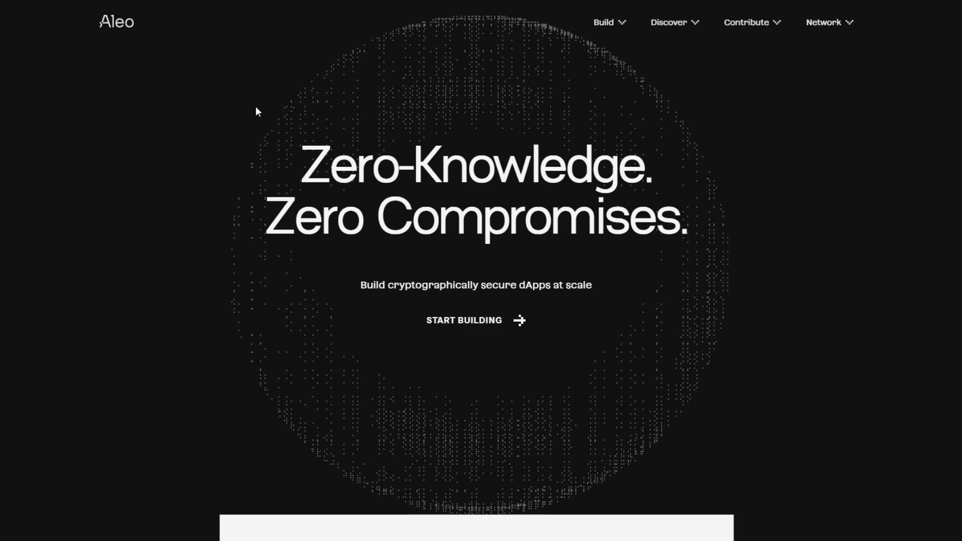
{"action": "mouse_move", "coordinate": [504, 192]}
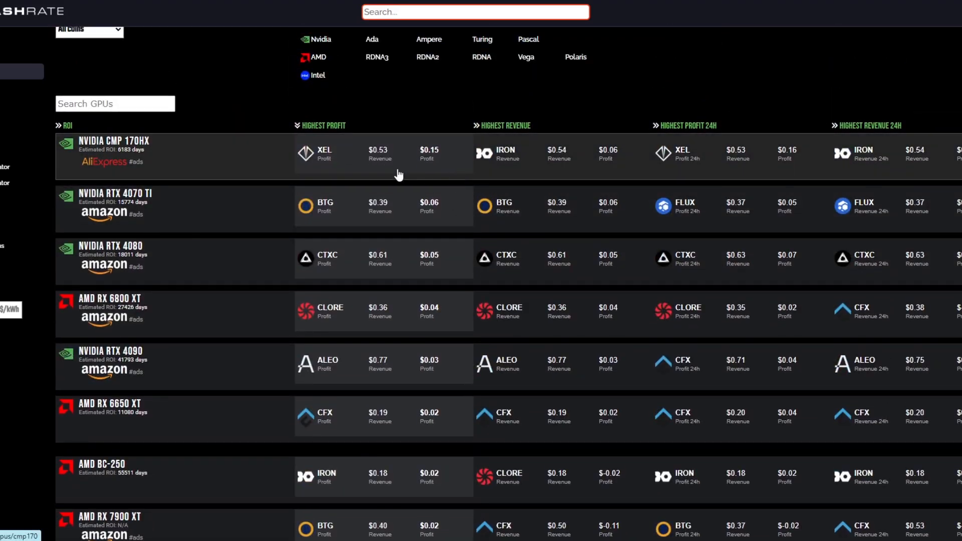
Step: Scroll the tokenomics article down to the Initial distribution pie chart and allocation list
{"action": "scroll", "scroll_direction": "down", "scroll_amount": 3}
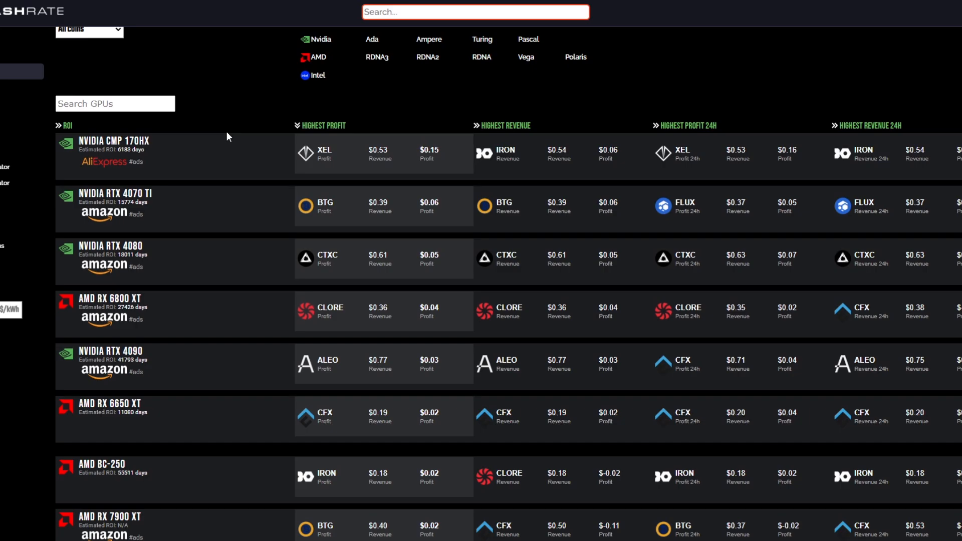
{"action": "mouse_move", "coordinate": [240, 132]}
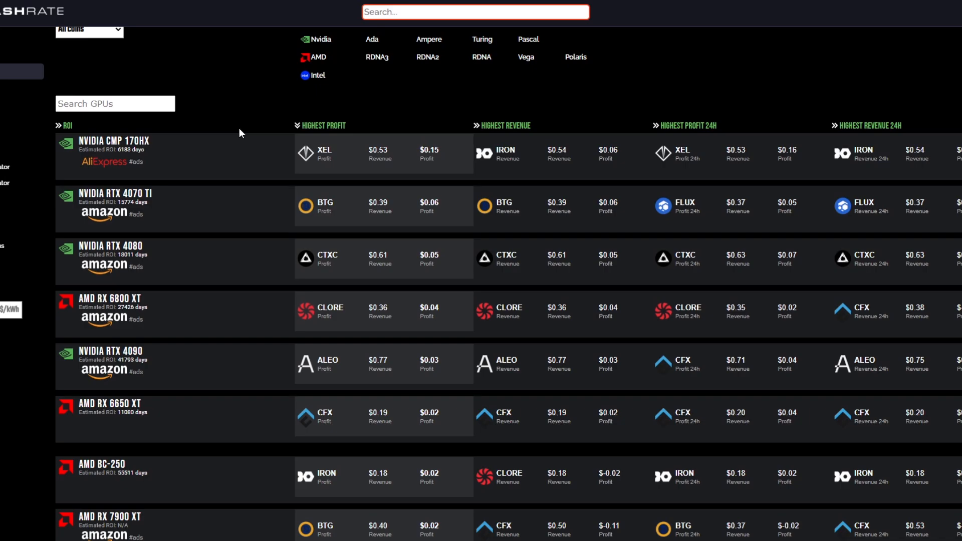
{"action": "mouse_move", "coordinate": [245, 134]}
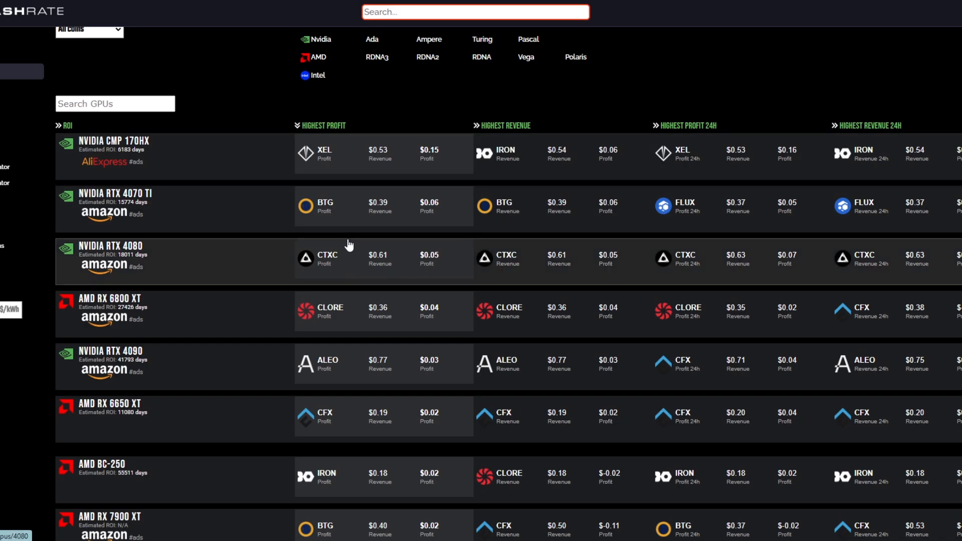
{"action": "mouse_move", "coordinate": [254, 220]}
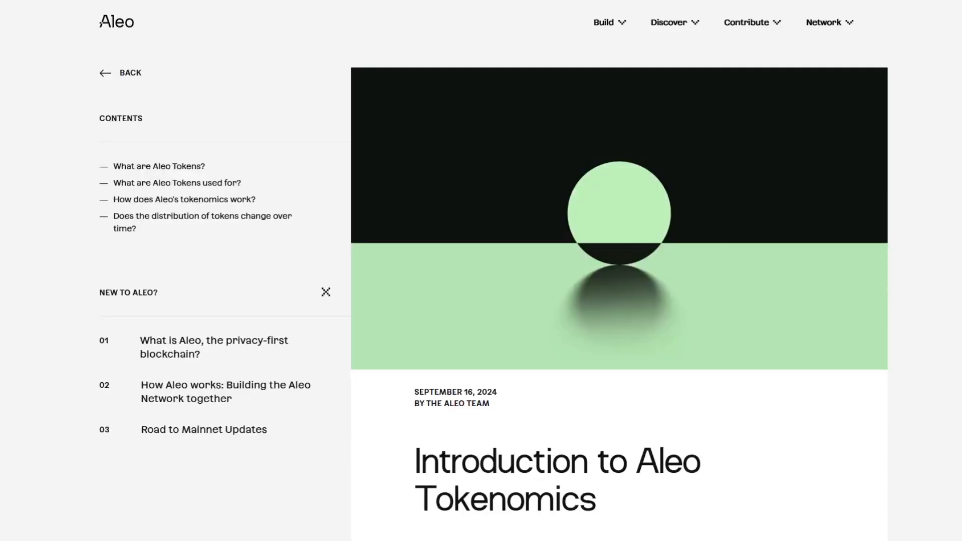
{"action": "scroll", "scroll_direction": "down", "scroll_amount": 3}
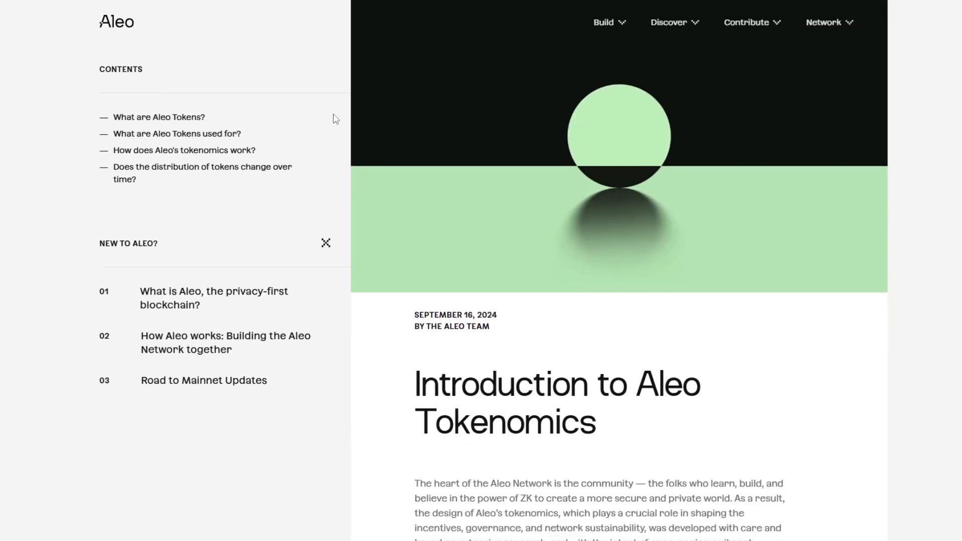
{"action": "scroll", "scroll_direction": "down", "scroll_amount": 3}
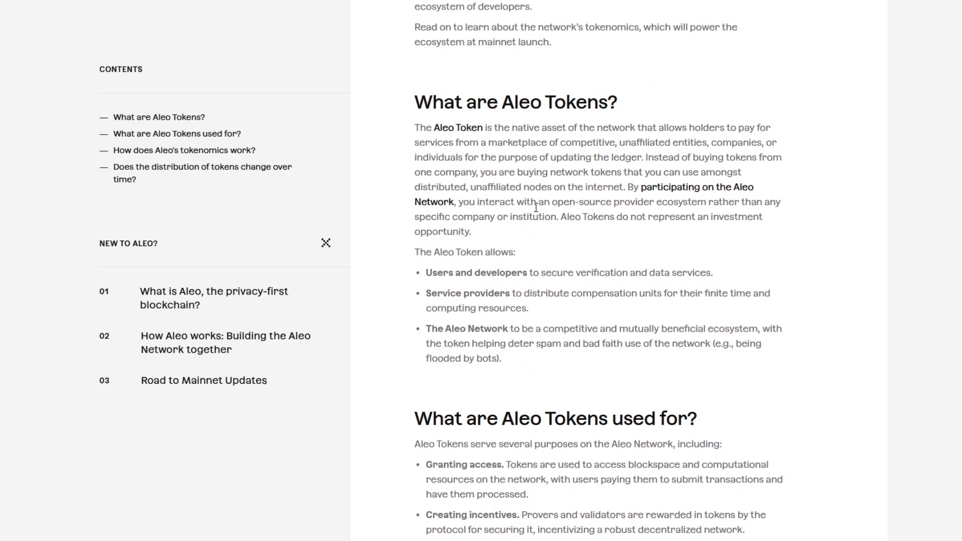
{"action": "scroll", "scroll_direction": "down", "scroll_amount": 3}
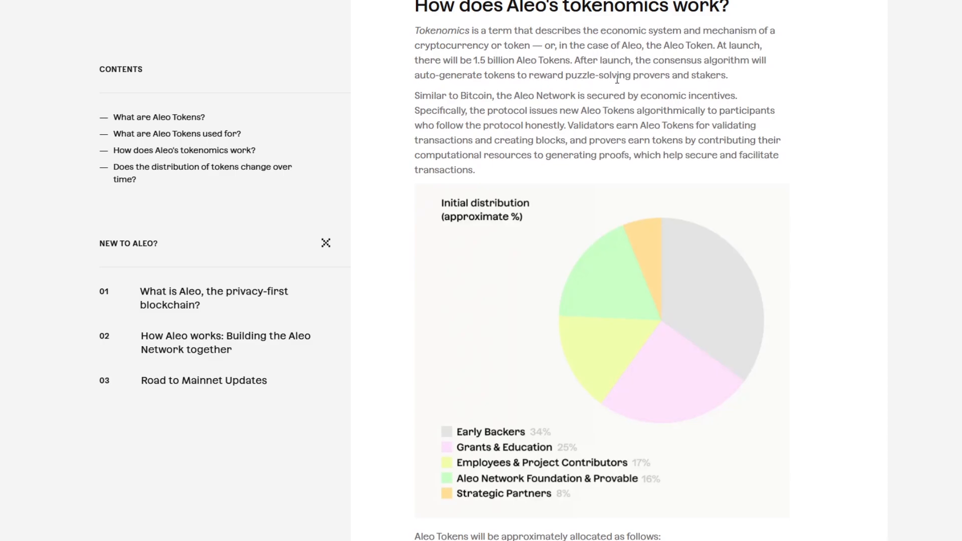
{"action": "mouse_move", "coordinate": [721, 86]}
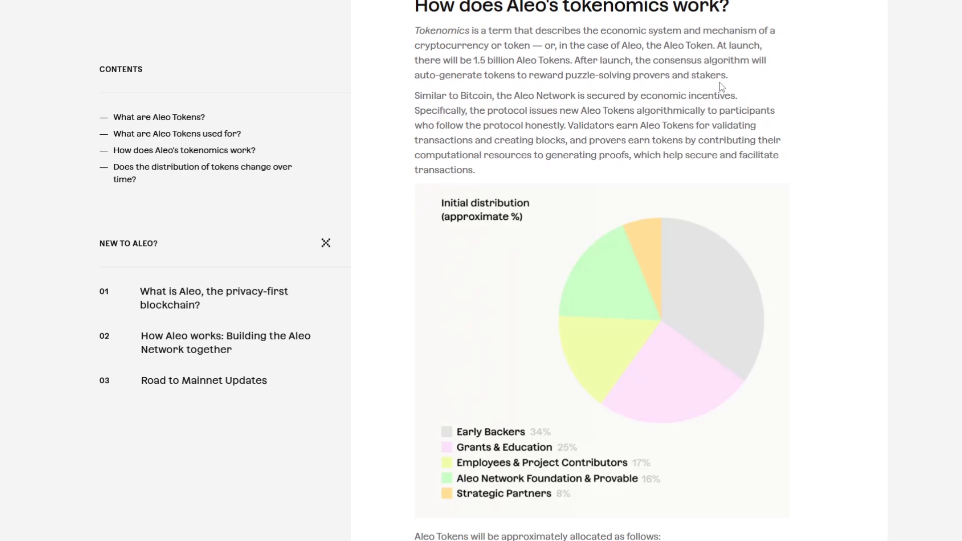
{"action": "mouse_move", "coordinate": [708, 75]}
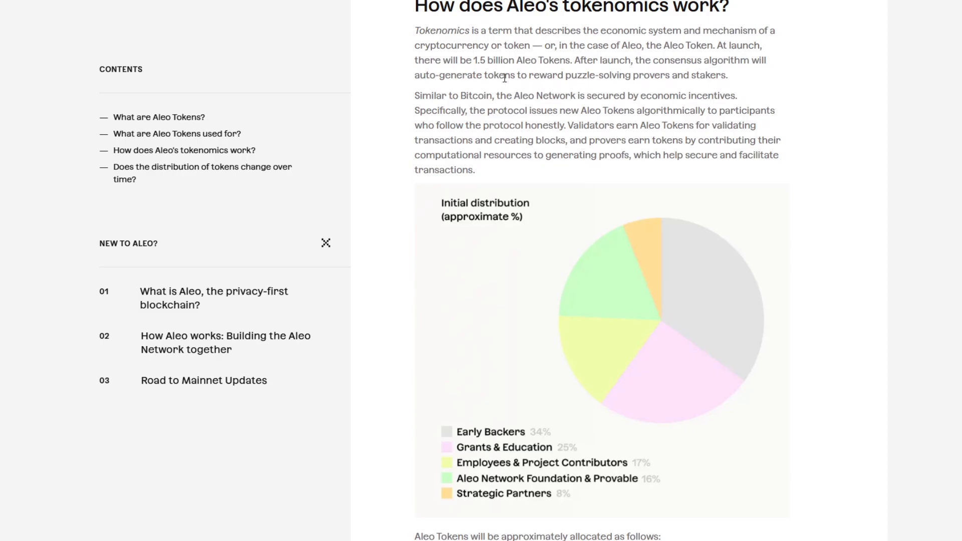
{"action": "mouse_move", "coordinate": [558, 72]}
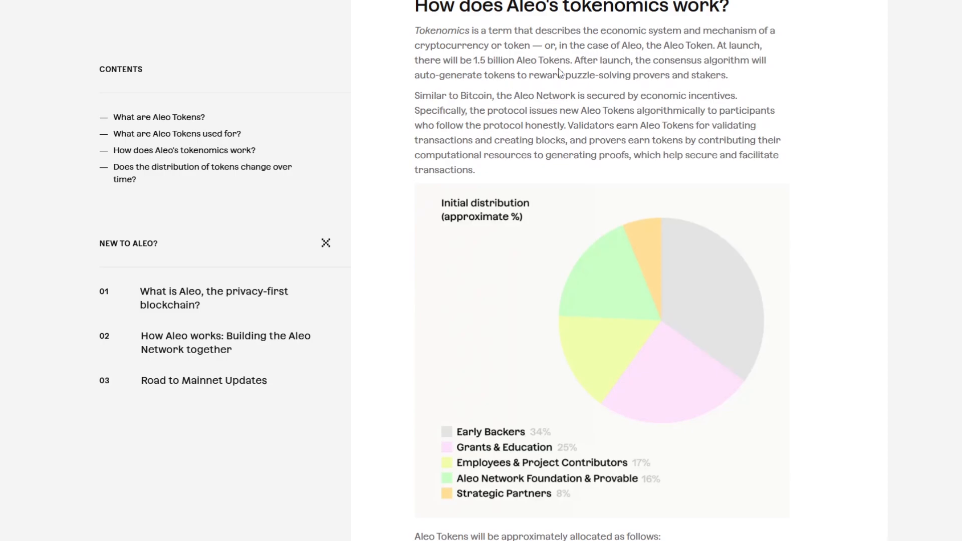
{"action": "mouse_move", "coordinate": [575, 125]}
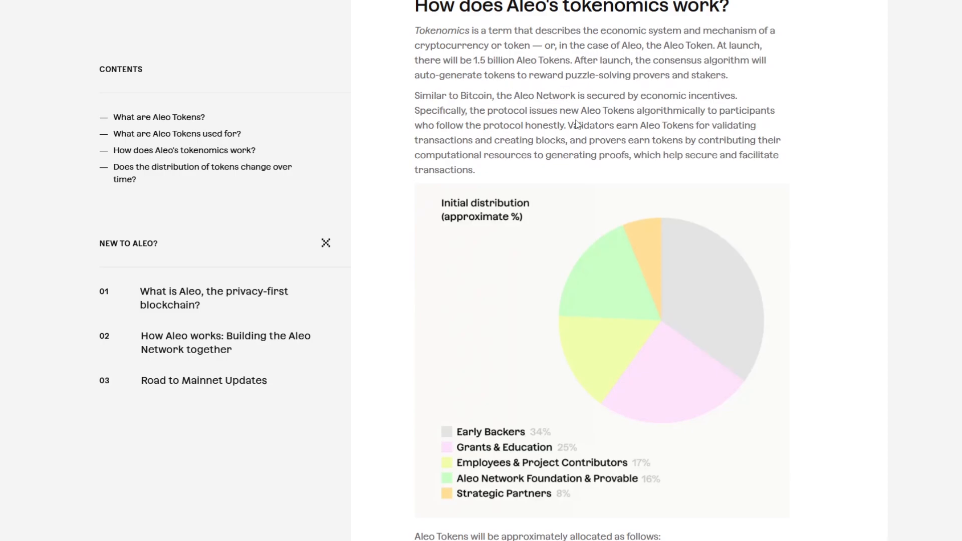
{"action": "scroll", "scroll_direction": "down", "scroll_amount": 3}
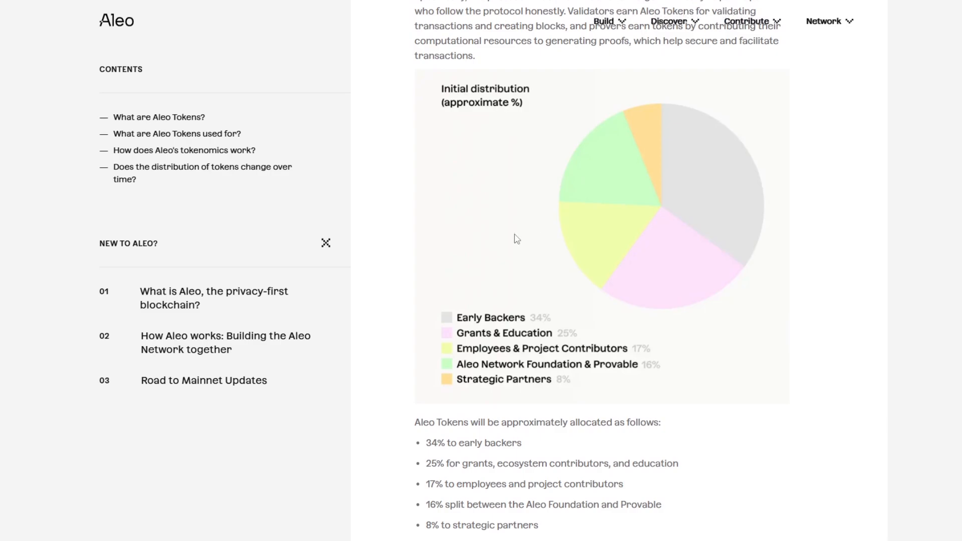
{"action": "mouse_move", "coordinate": [543, 340]}
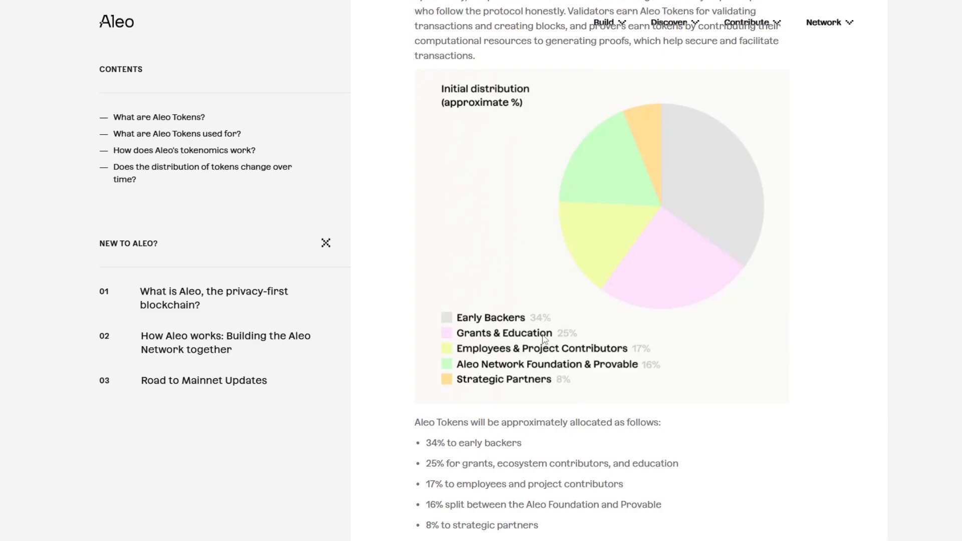
{"action": "mouse_move", "coordinate": [619, 356]}
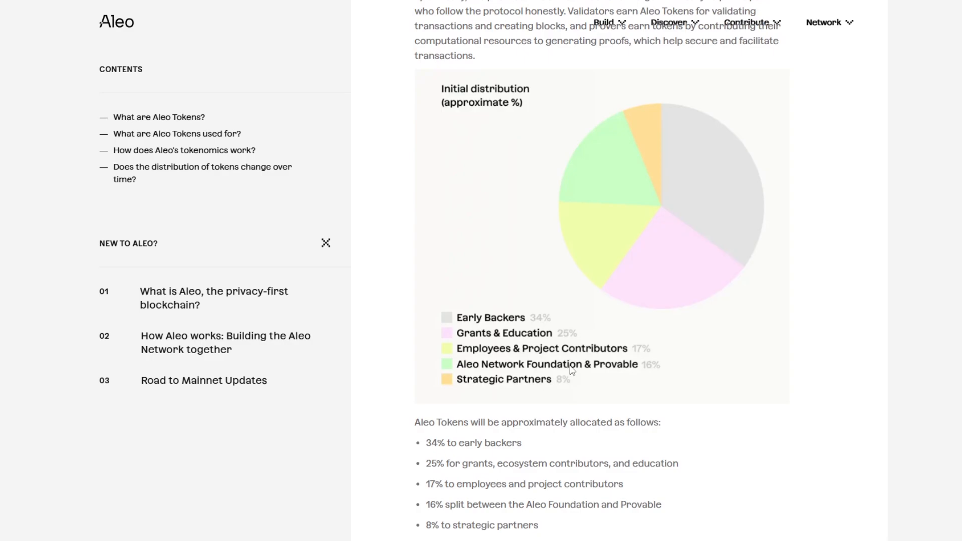
{"action": "mouse_move", "coordinate": [479, 389]}
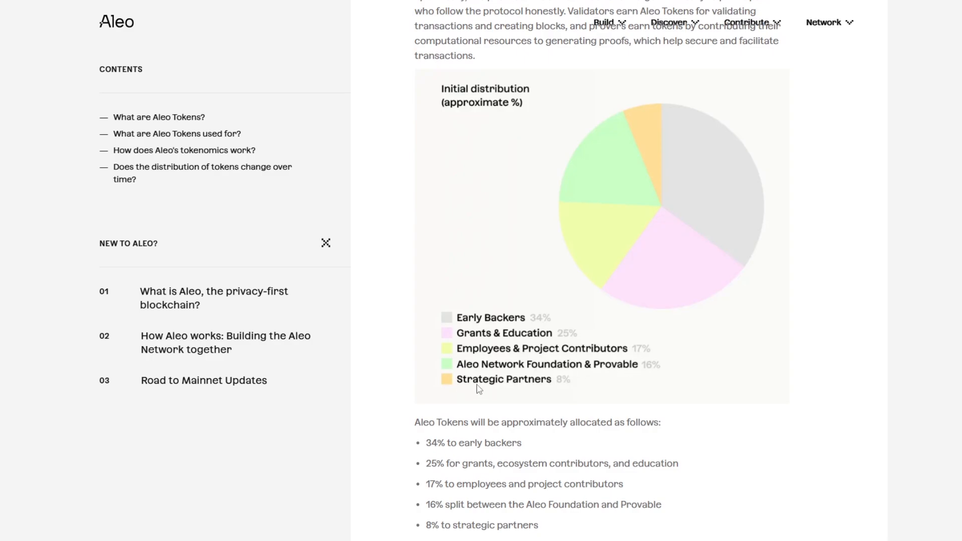
{"action": "scroll", "scroll_direction": "down", "scroll_amount": 3}
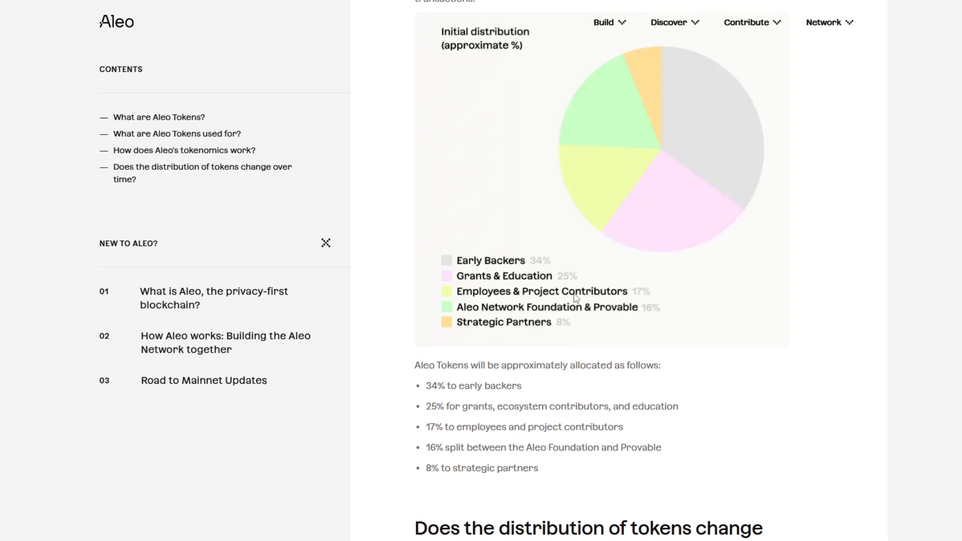
{"action": "mouse_move", "coordinate": [234, 29]}
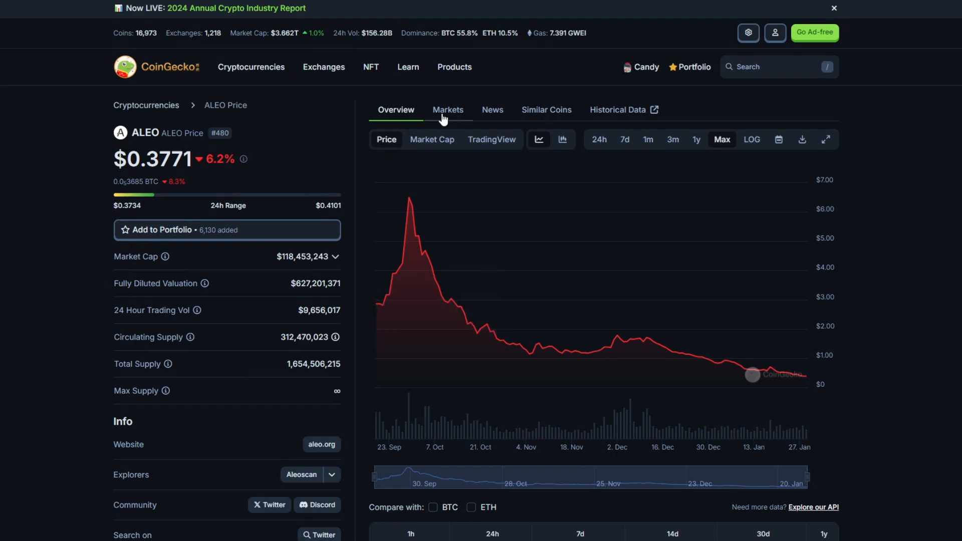
Step: Show the ALEO Markets table listing exchanges such as MEXC, Gate.io and XT.COM
{"action": "left_click", "coordinate": [448, 110]}
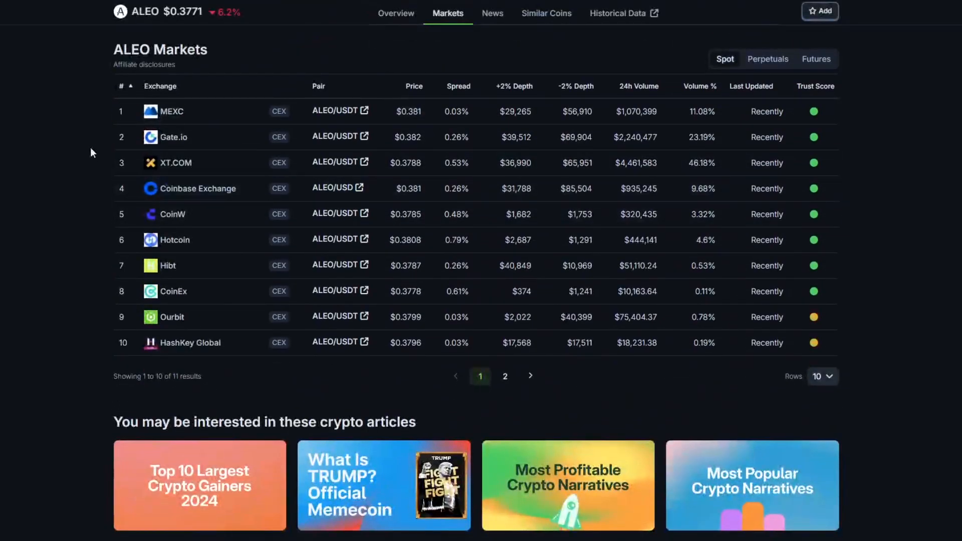
{"action": "mouse_move", "coordinate": [180, 173]}
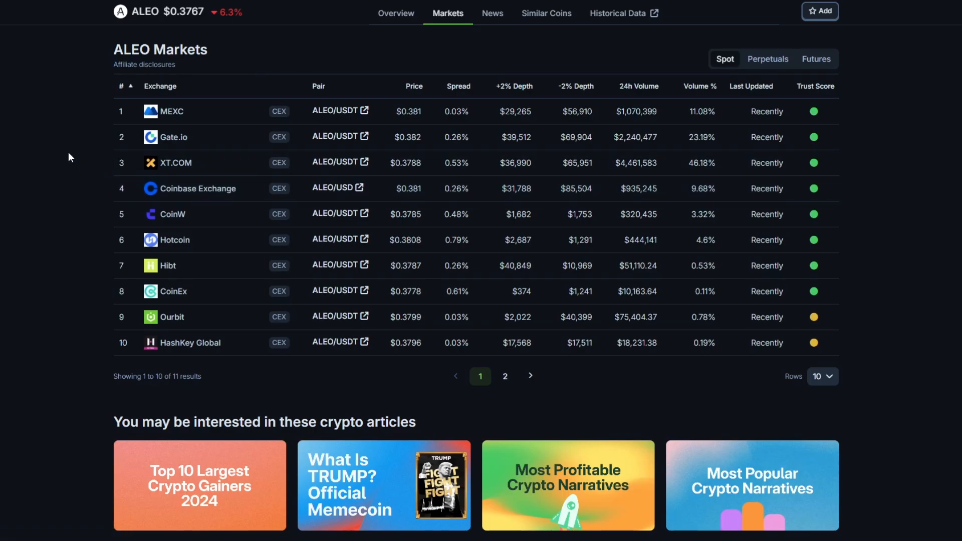
{"action": "left_click", "coordinate": [161, 86]}
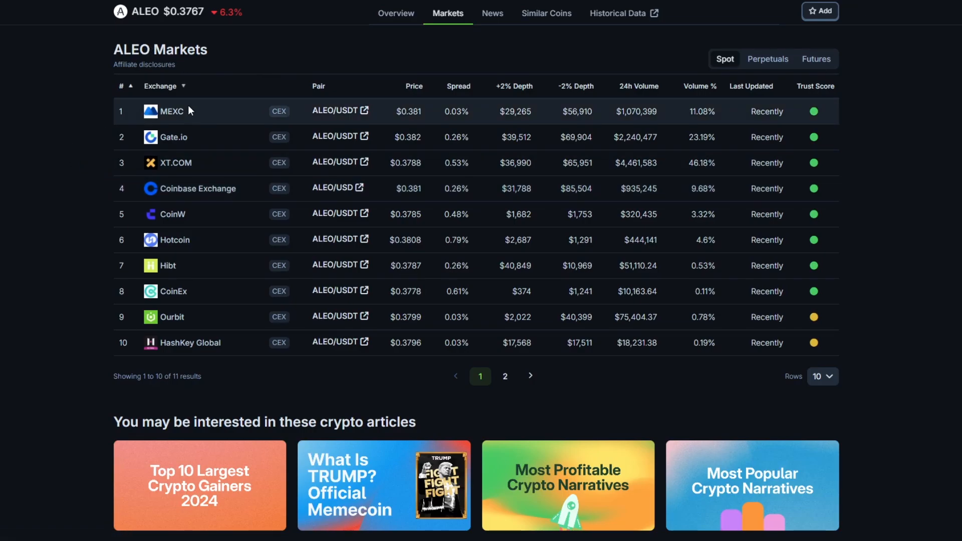
{"action": "mouse_move", "coordinate": [153, 147]}
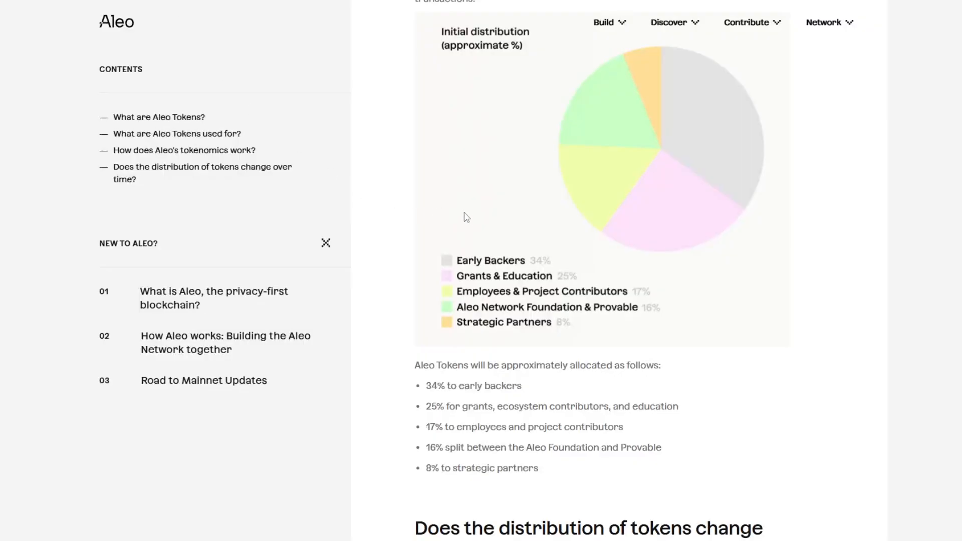
Step: Scroll the Aleo tokens article to the Initial distribution pie chart and legend
{"action": "scroll", "scroll_direction": "down", "scroll_amount": 3}
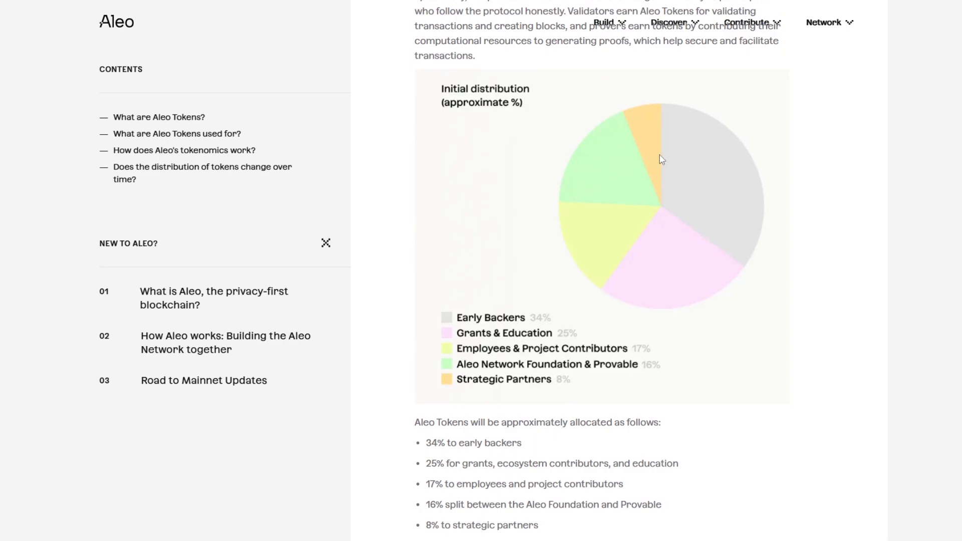
{"action": "mouse_move", "coordinate": [754, 193]}
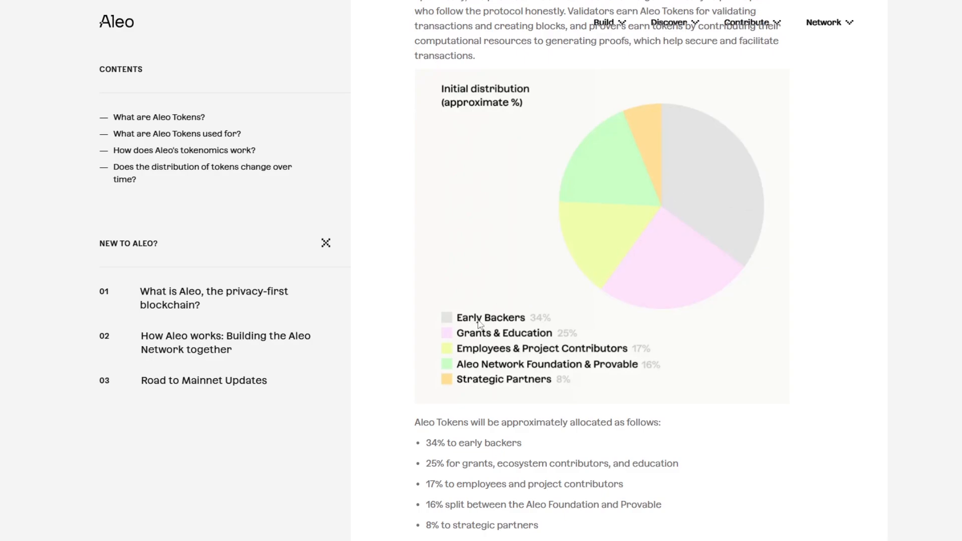
{"action": "mouse_move", "coordinate": [537, 389]}
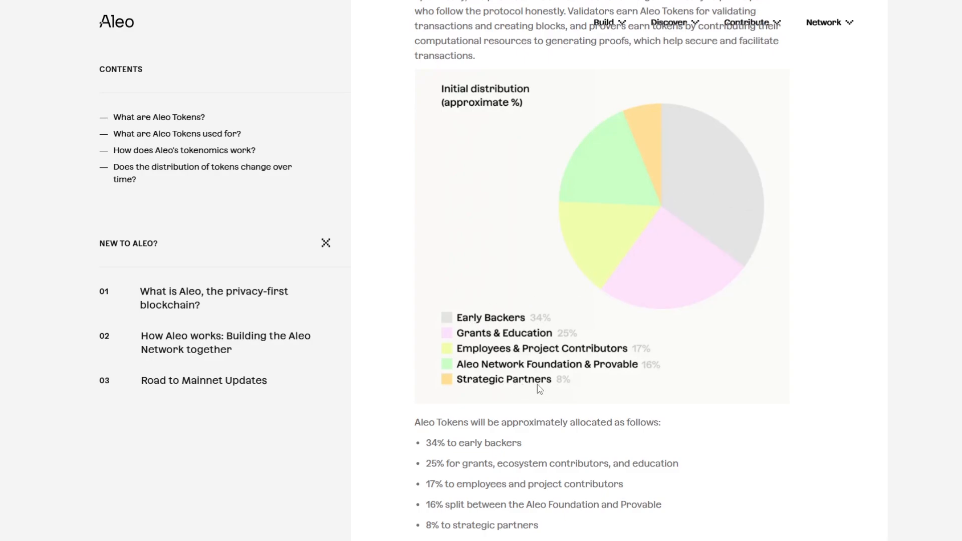
{"action": "mouse_move", "coordinate": [549, 384]}
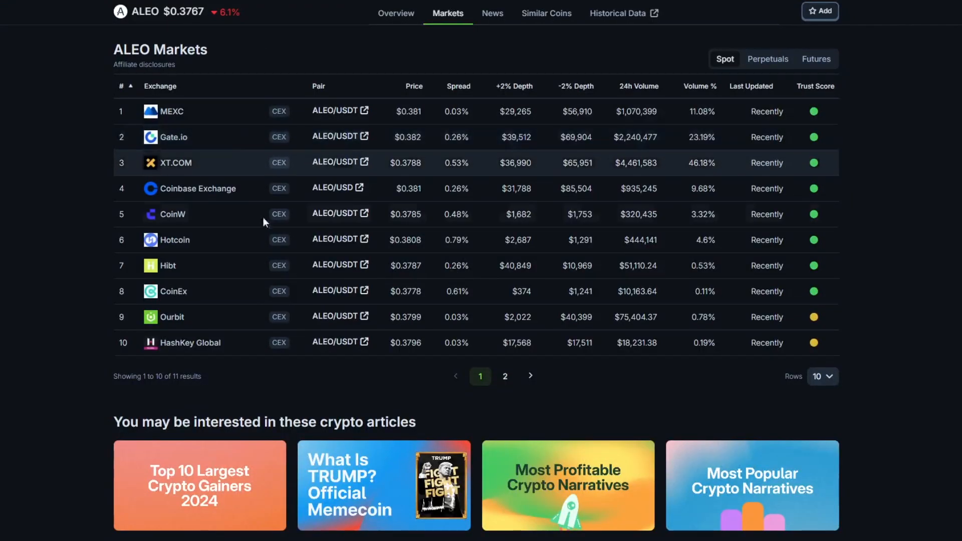
Step: Return to the ALEO overview chart at Max range showing the late-September peak near $6.50
{"action": "left_click", "coordinate": [396, 13]}
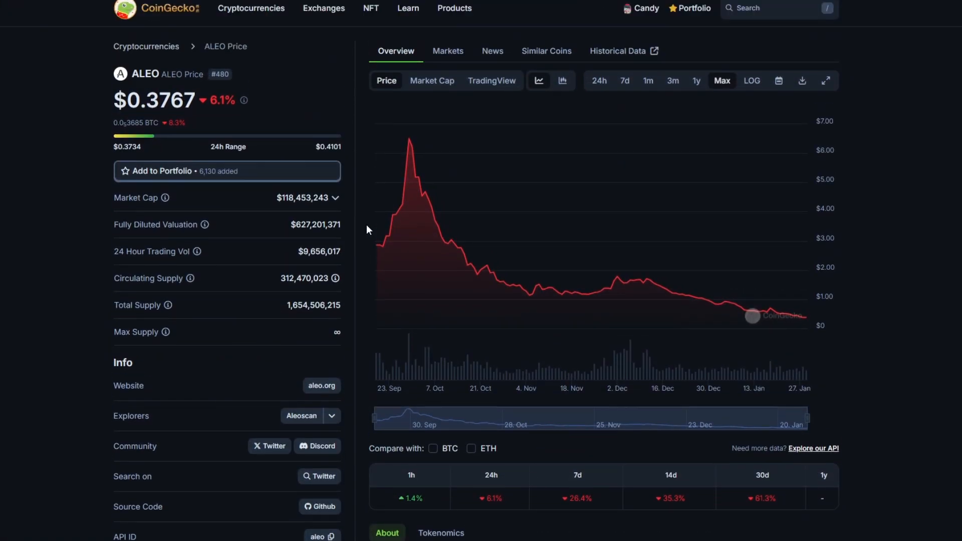
{"action": "mouse_move", "coordinate": [386, 214]}
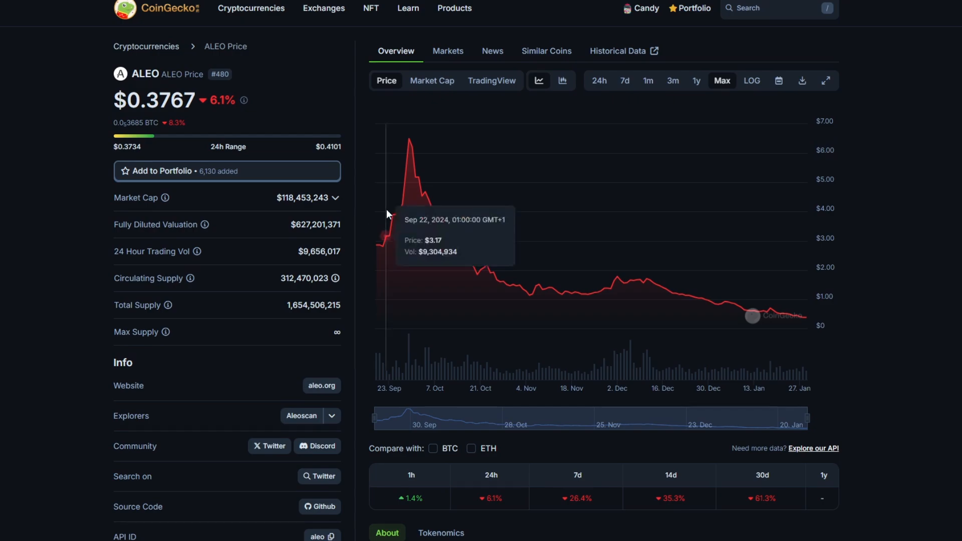
{"action": "mouse_move", "coordinate": [378, 248]}
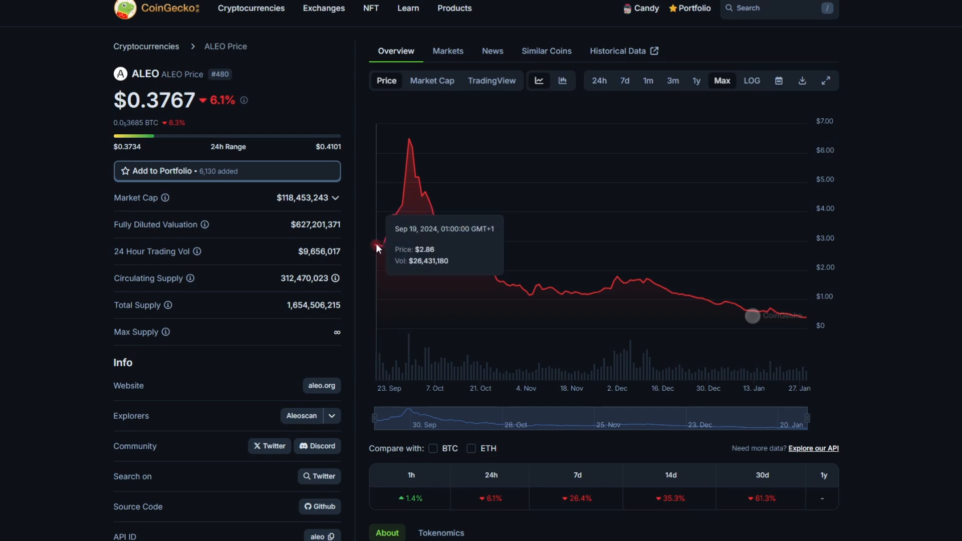
{"action": "mouse_move", "coordinate": [384, 247]}
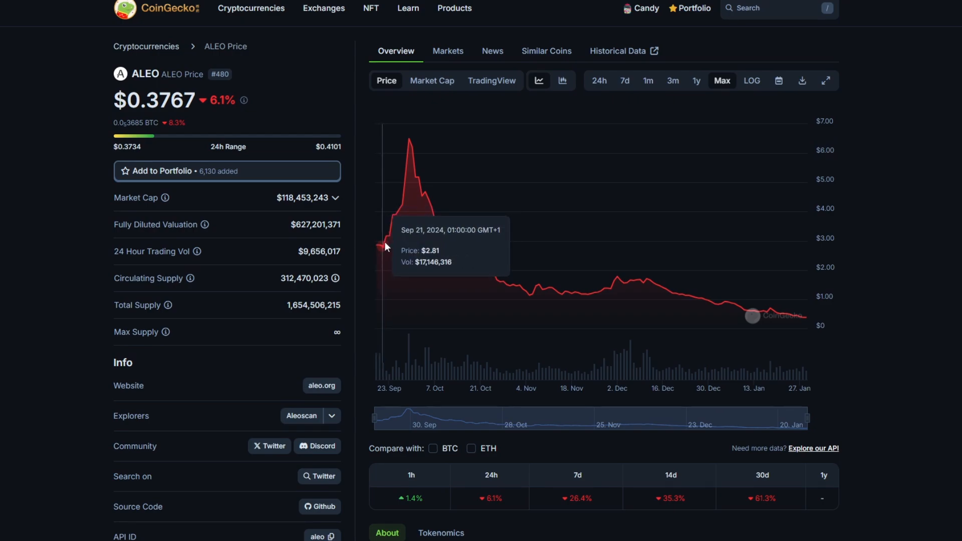
{"action": "mouse_move", "coordinate": [396, 235]}
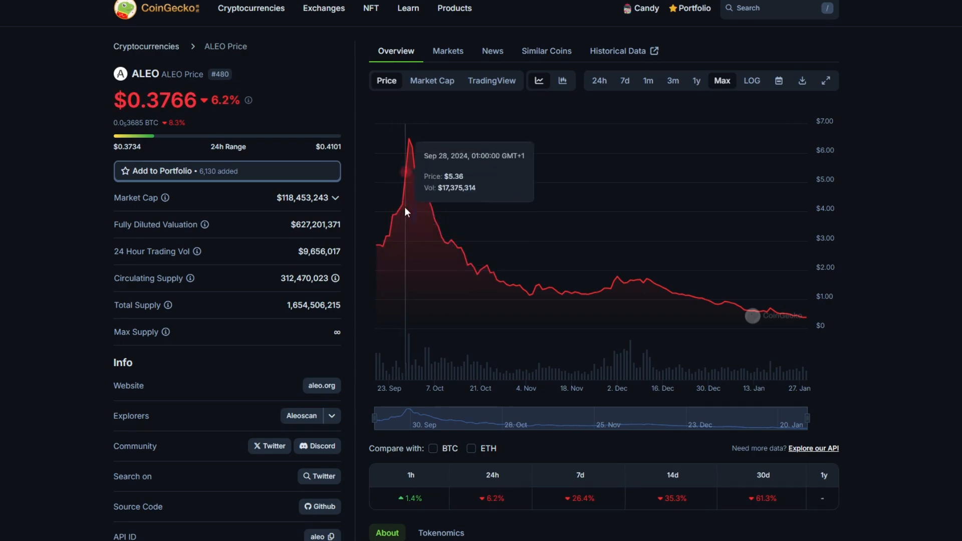
{"action": "mouse_move", "coordinate": [396, 214]}
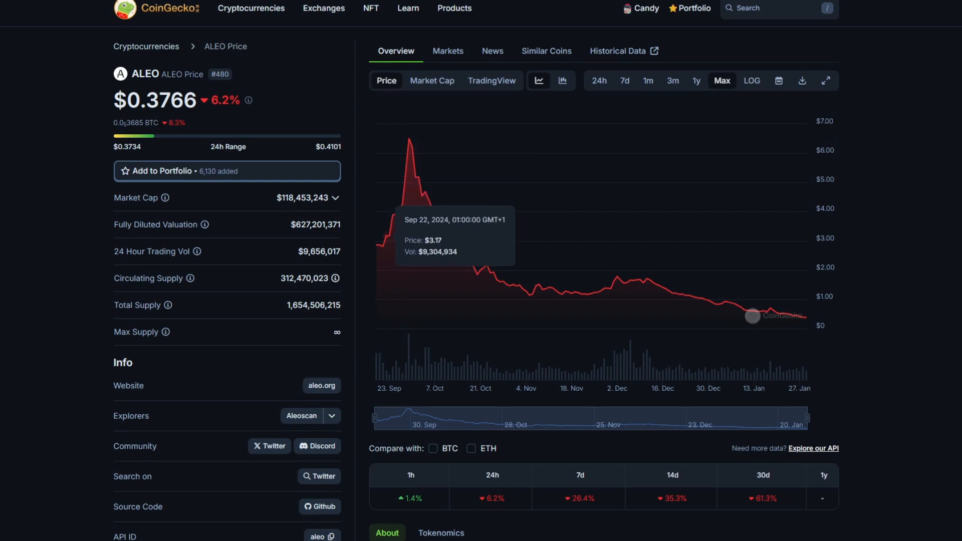
{"action": "mouse_move", "coordinate": [378, 208]}
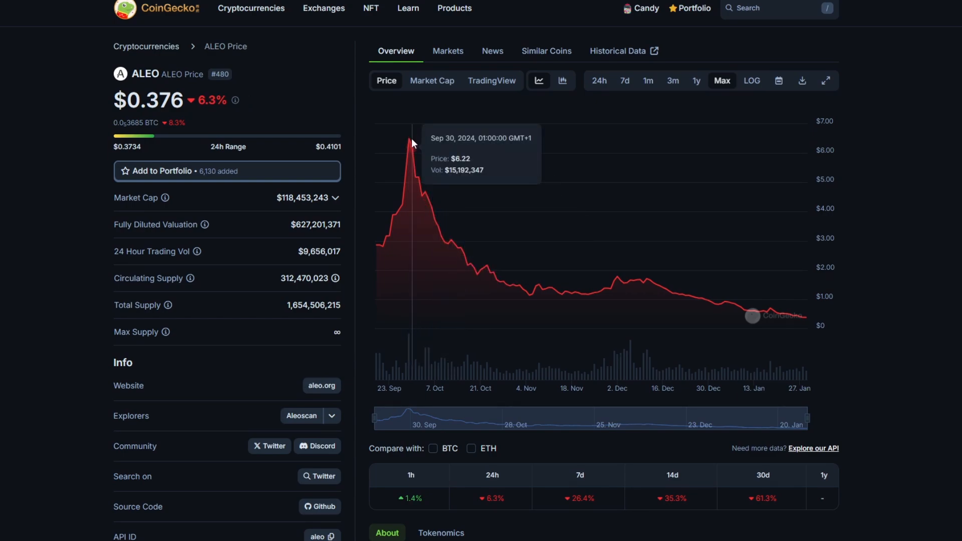
{"action": "mouse_move", "coordinate": [438, 153]}
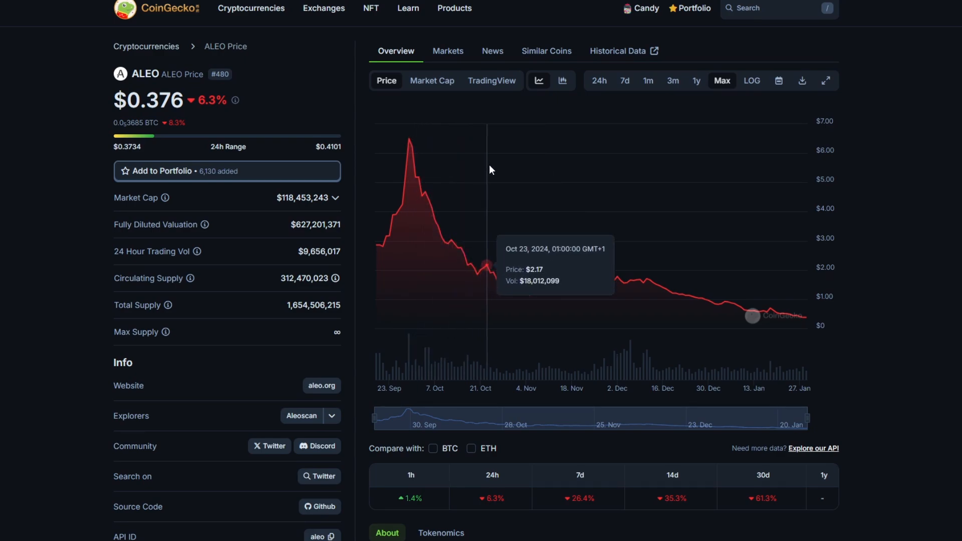
{"action": "mouse_move", "coordinate": [490, 162]}
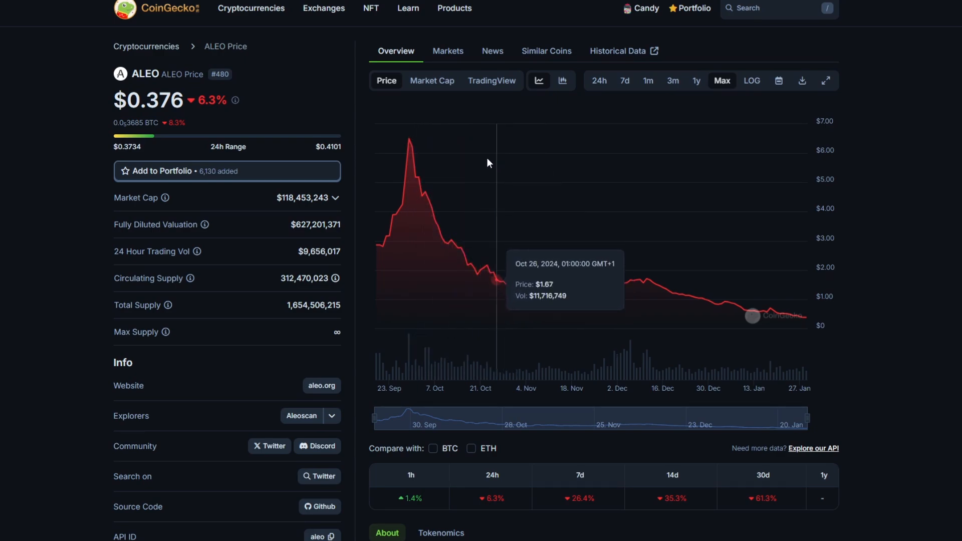
{"action": "mouse_move", "coordinate": [409, 140]}
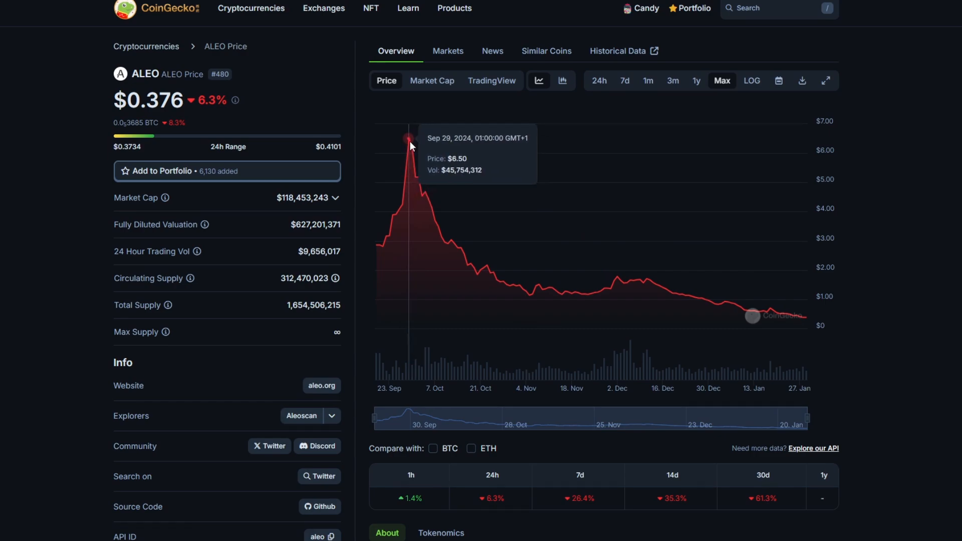
{"action": "mouse_move", "coordinate": [420, 145]}
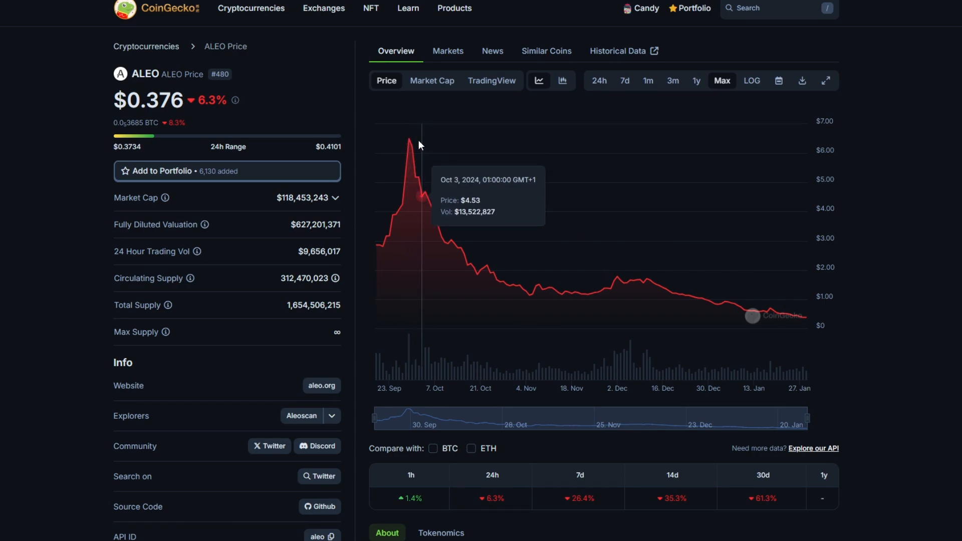
{"action": "mouse_move", "coordinate": [410, 140]}
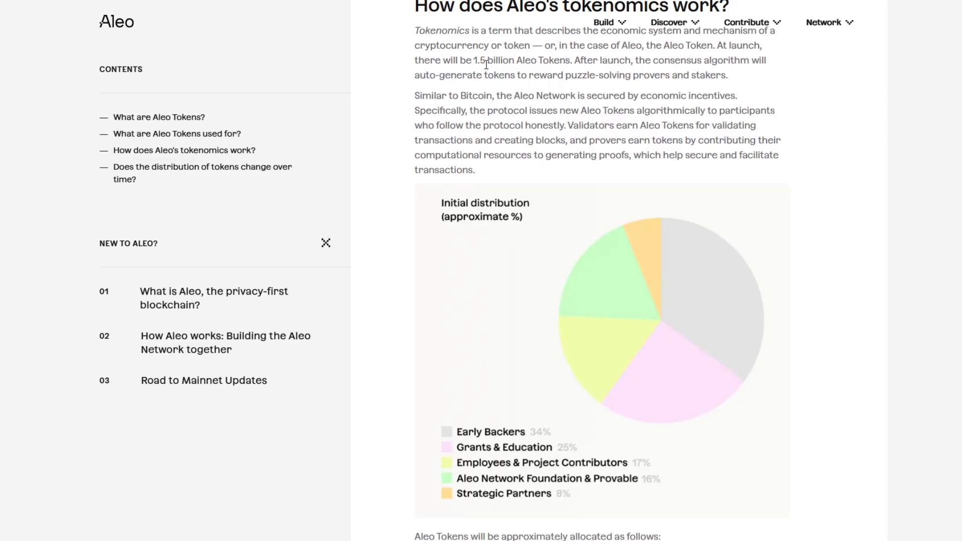
{"action": "mouse_move", "coordinate": [310, 15]}
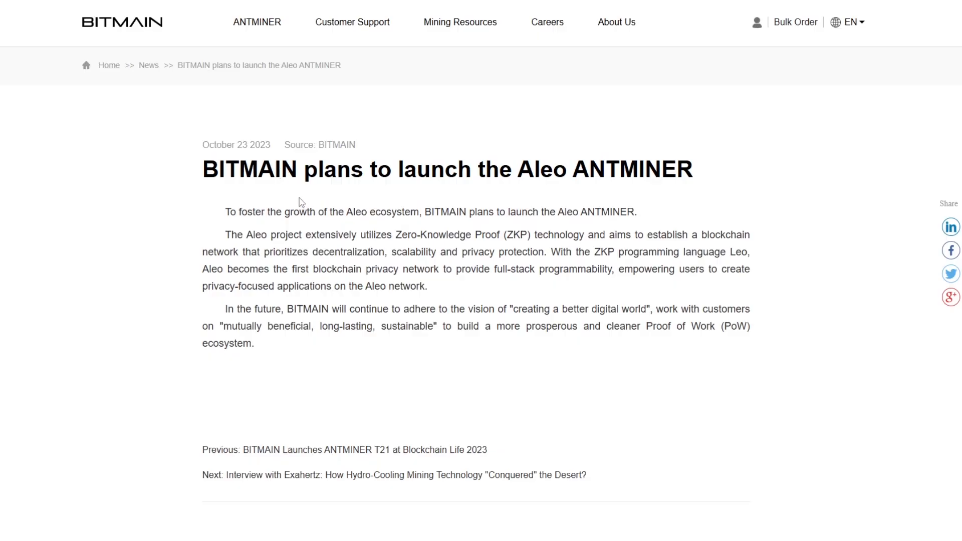
{"action": "mouse_move", "coordinate": [552, 169]}
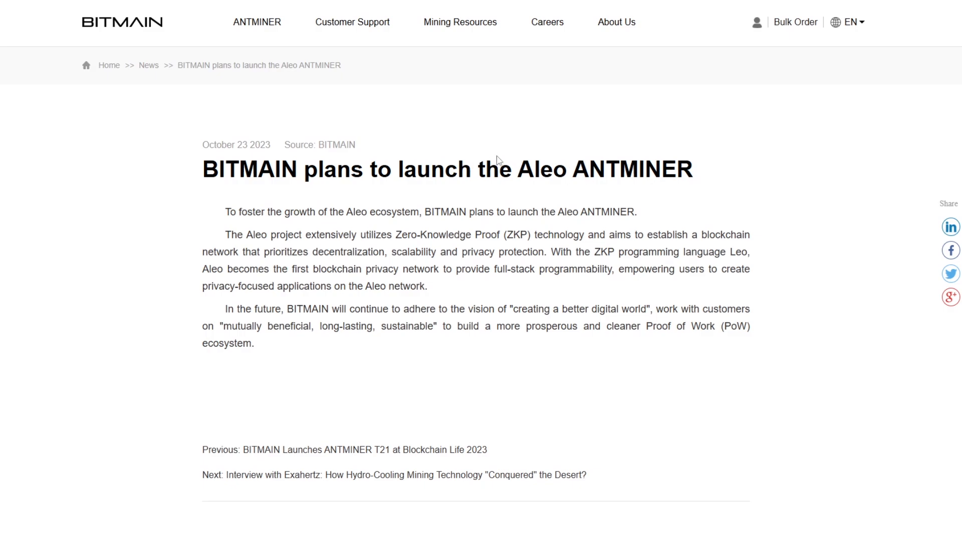
{"action": "mouse_move", "coordinate": [465, 143]}
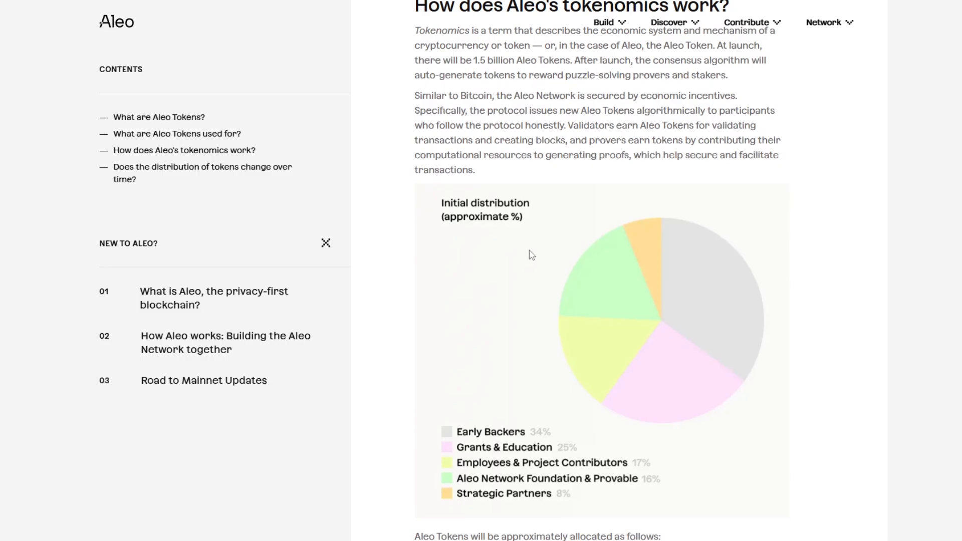
{"action": "mouse_move", "coordinate": [531, 269]}
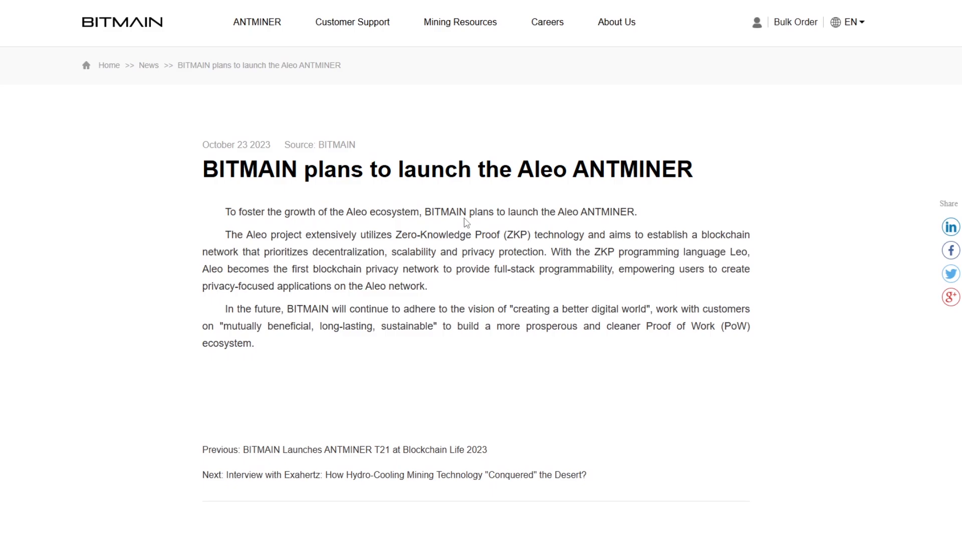
{"action": "mouse_move", "coordinate": [594, 144]}
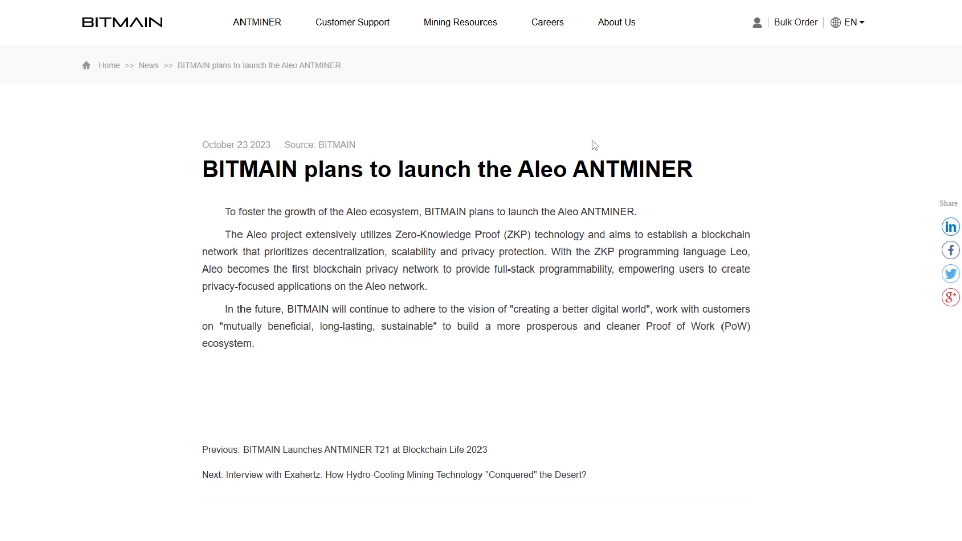
{"action": "mouse_move", "coordinate": [328, 211]}
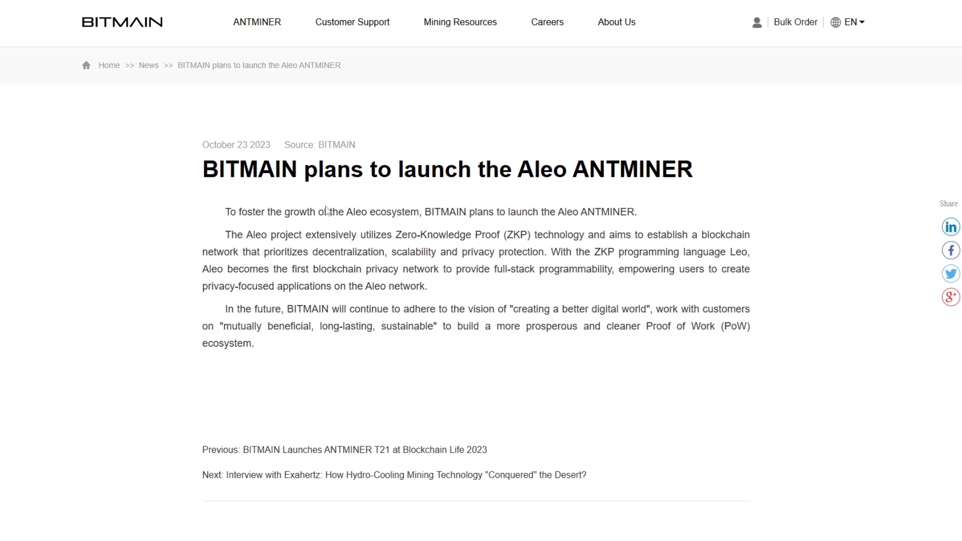
{"action": "mouse_move", "coordinate": [237, 226]}
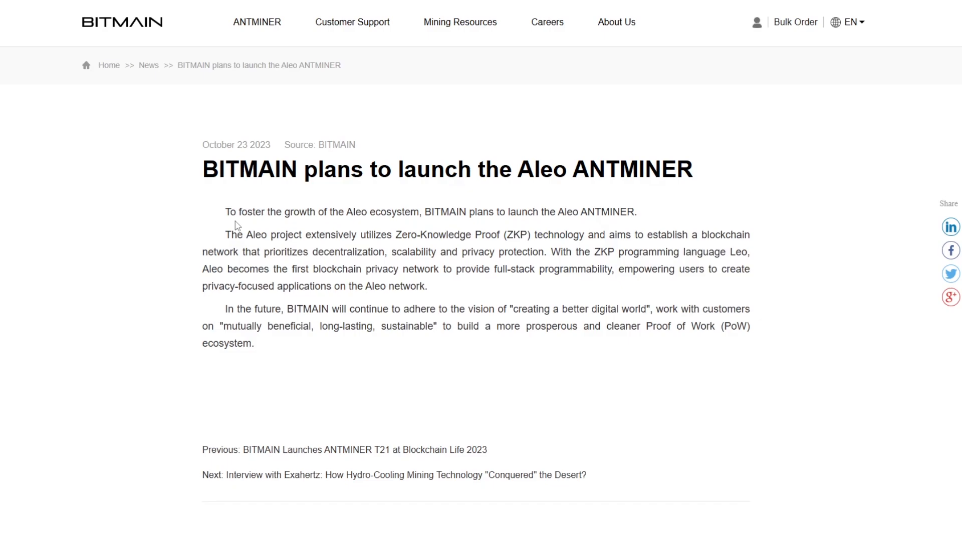
{"action": "mouse_move", "coordinate": [213, 165]}
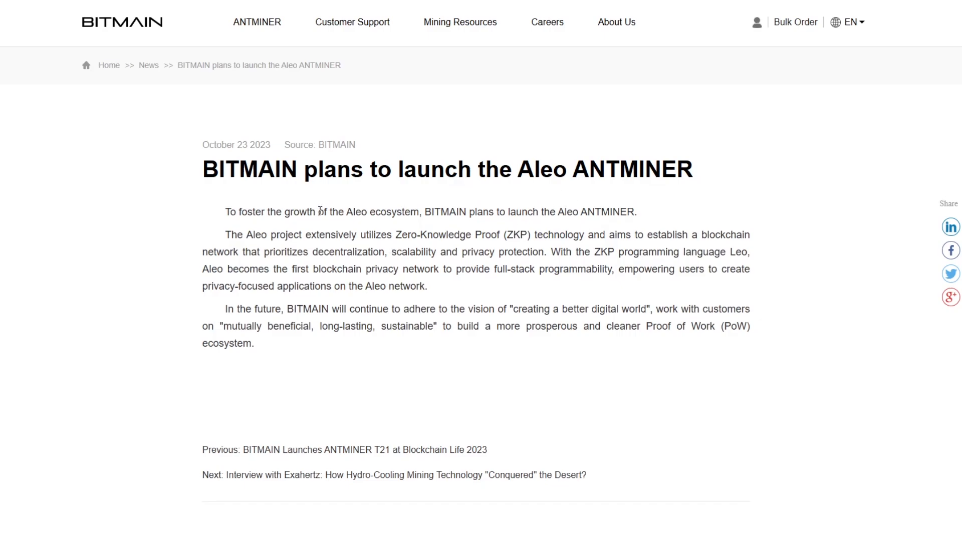
{"action": "mouse_move", "coordinate": [195, 155]}
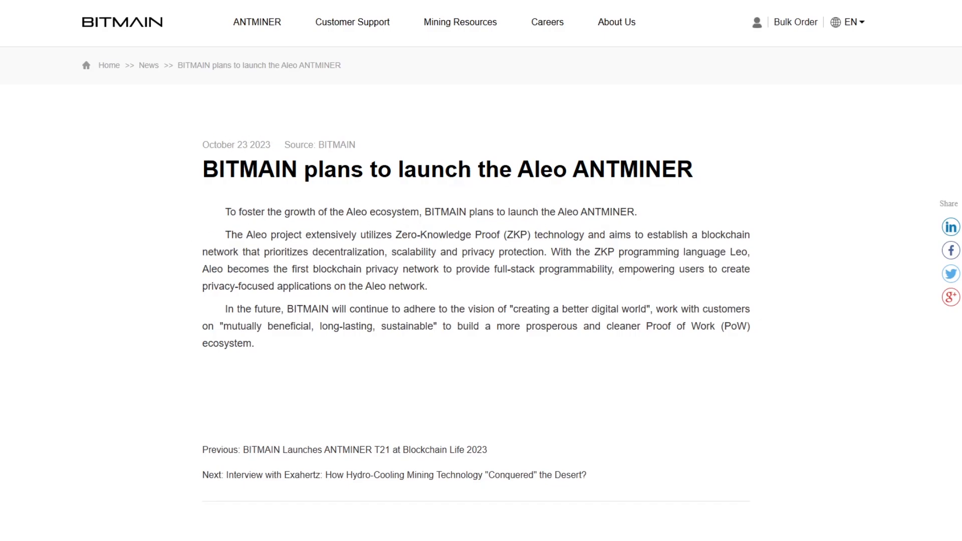
{"action": "mouse_move", "coordinate": [460, 21]}
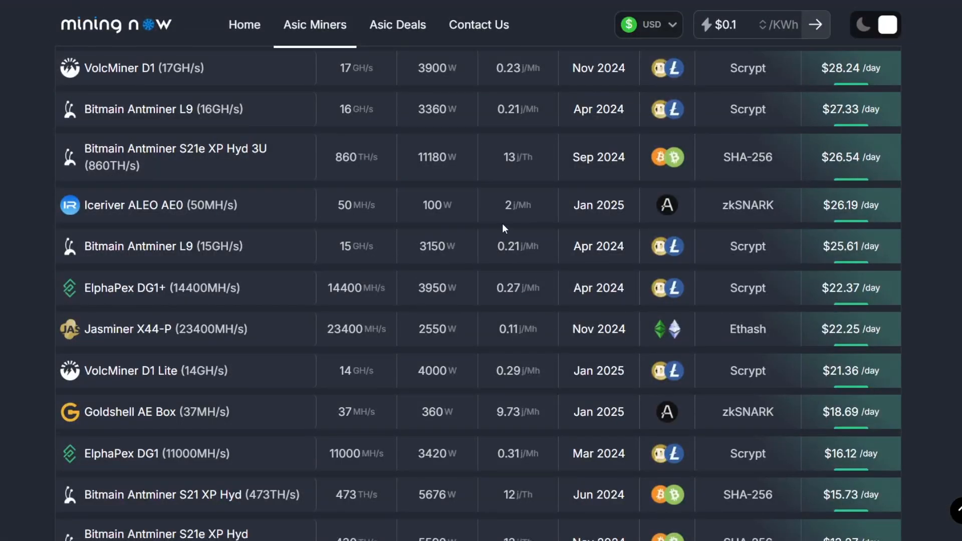
{"action": "mouse_move", "coordinate": [243, 217]}
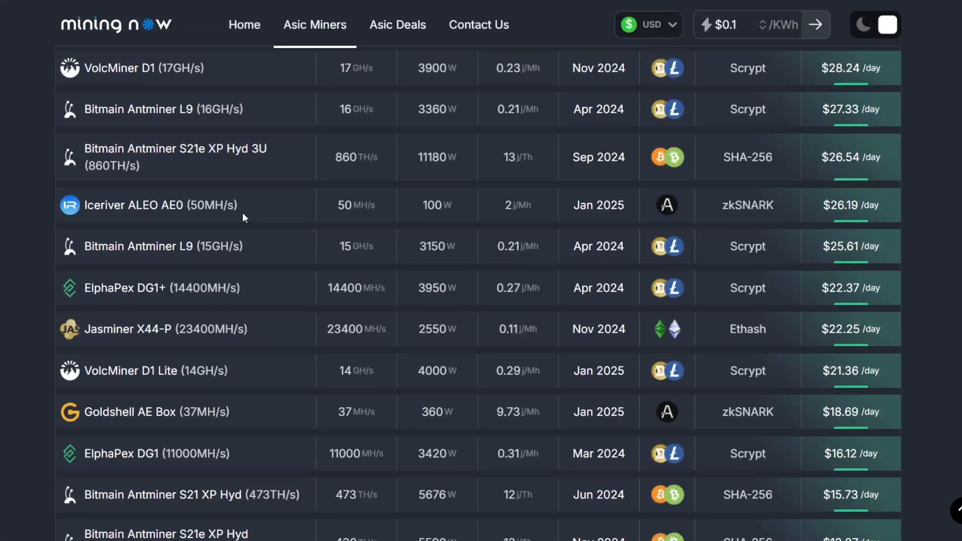
{"action": "mouse_move", "coordinate": [301, 202]}
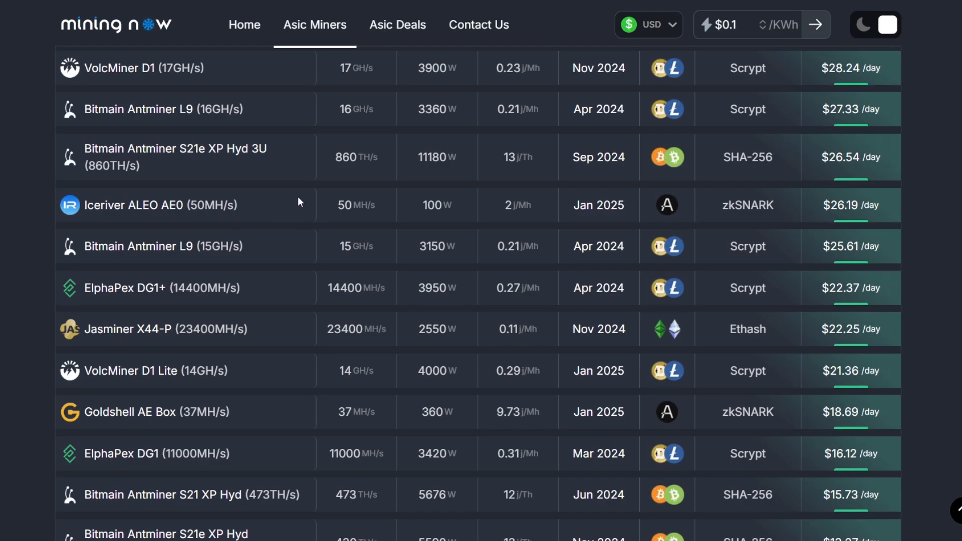
{"action": "mouse_move", "coordinate": [49, 264]}
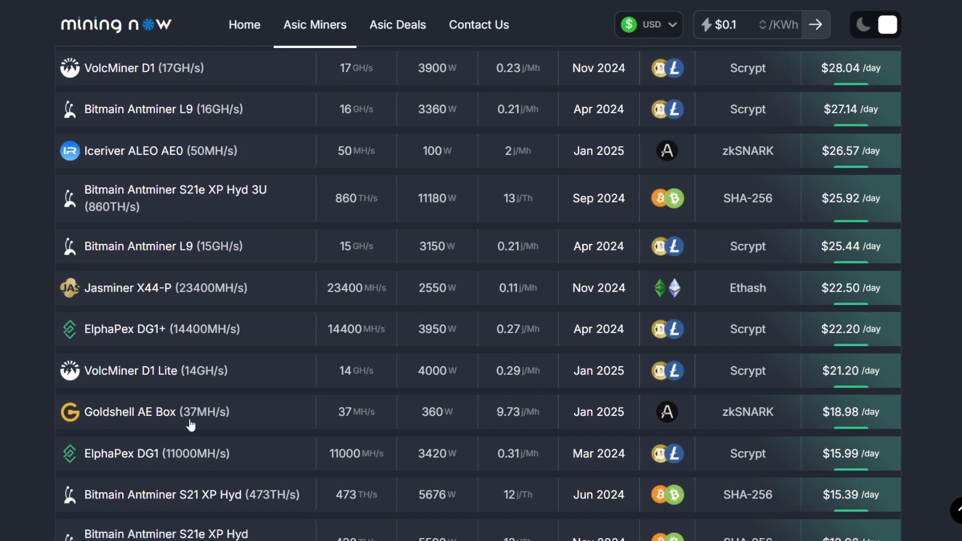
{"action": "mouse_move", "coordinate": [338, 166]}
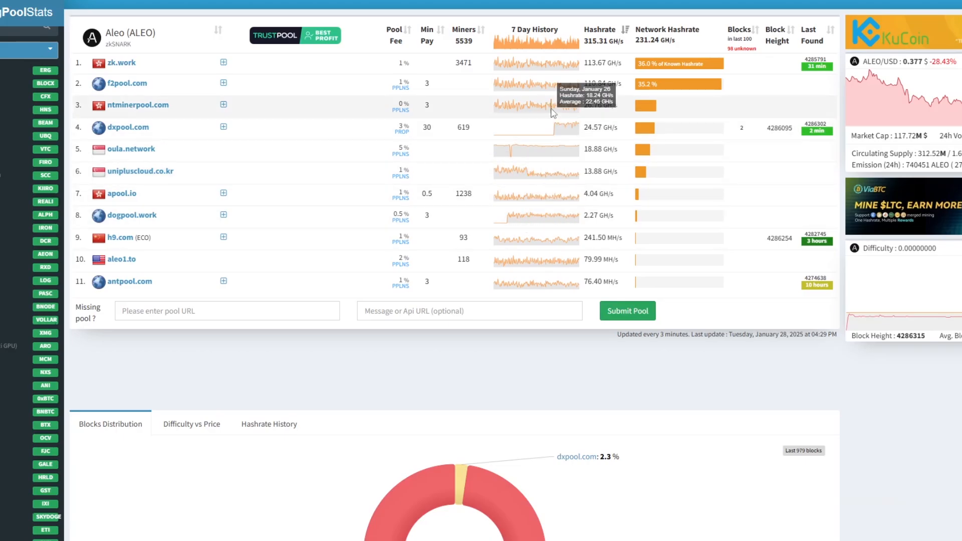
{"action": "mouse_move", "coordinate": [541, 136]}
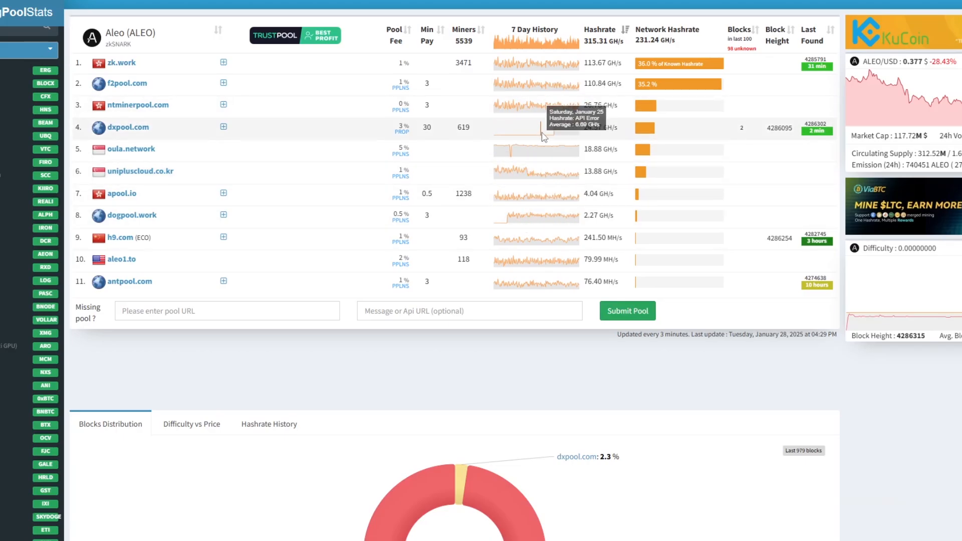
{"action": "mouse_move", "coordinate": [572, 131]}
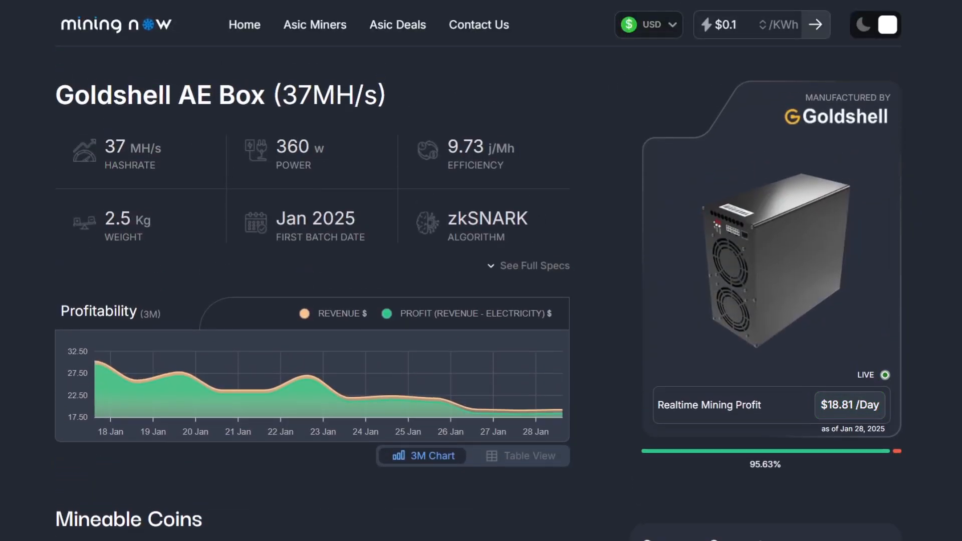
Step: Scroll through the Aleo mining pool table with fees, hashrate and 7-day history
{"action": "scroll", "scroll_direction": "down", "scroll_amount": 3}
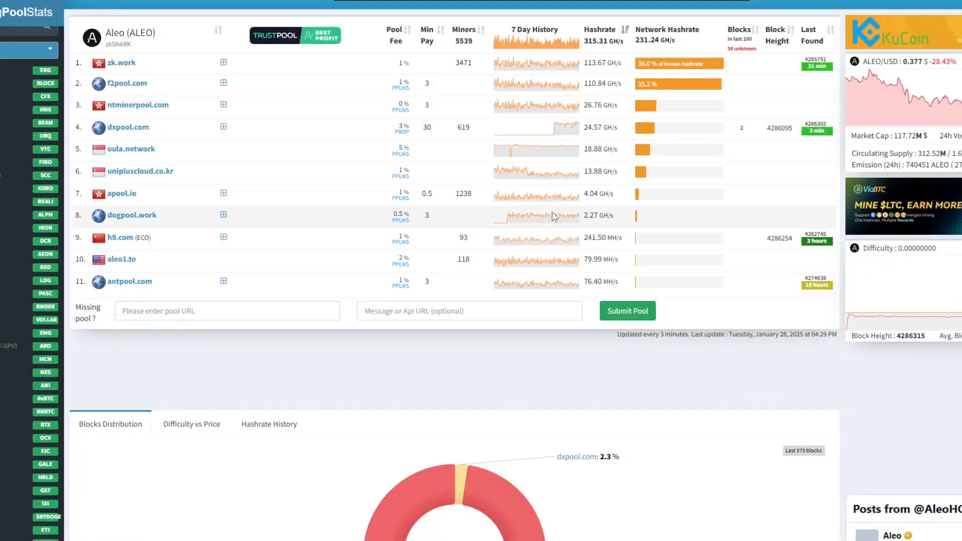
{"action": "scroll", "scroll_direction": "down", "scroll_amount": 3}
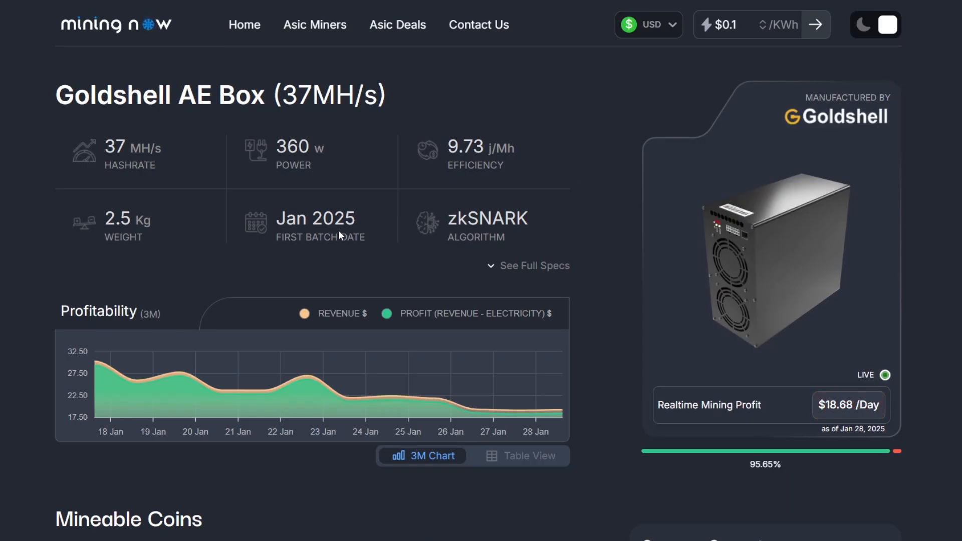
{"action": "mouse_move", "coordinate": [341, 225]}
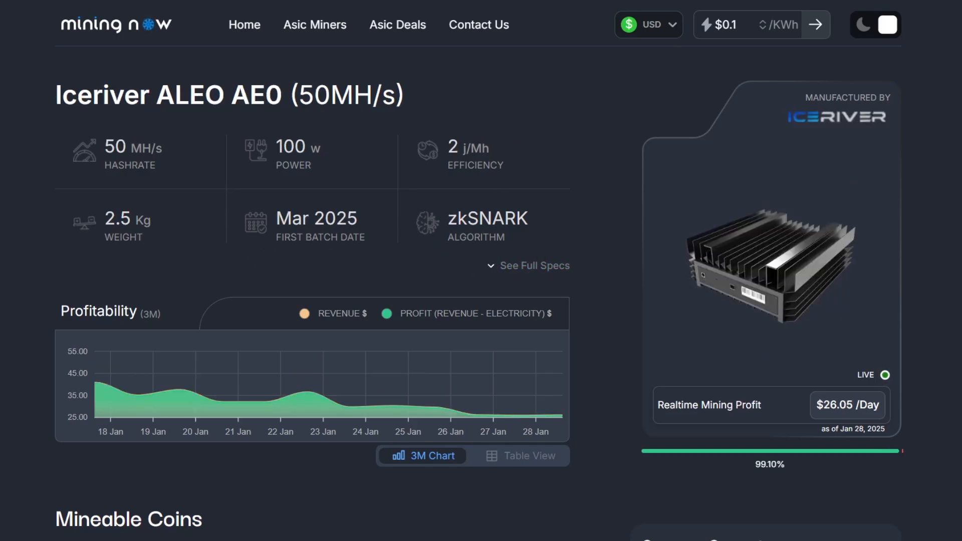
{"action": "mouse_move", "coordinate": [552, 43]}
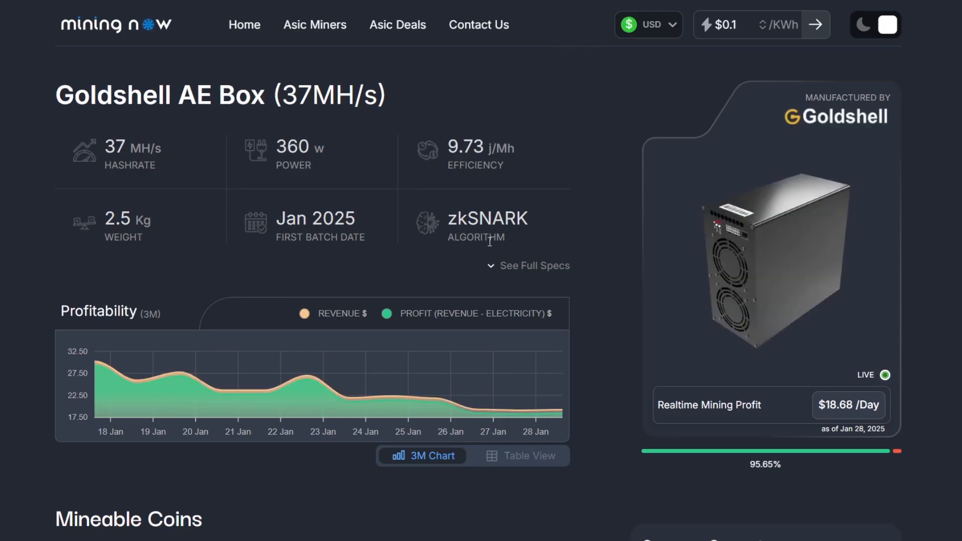
{"action": "mouse_move", "coordinate": [98, 366]}
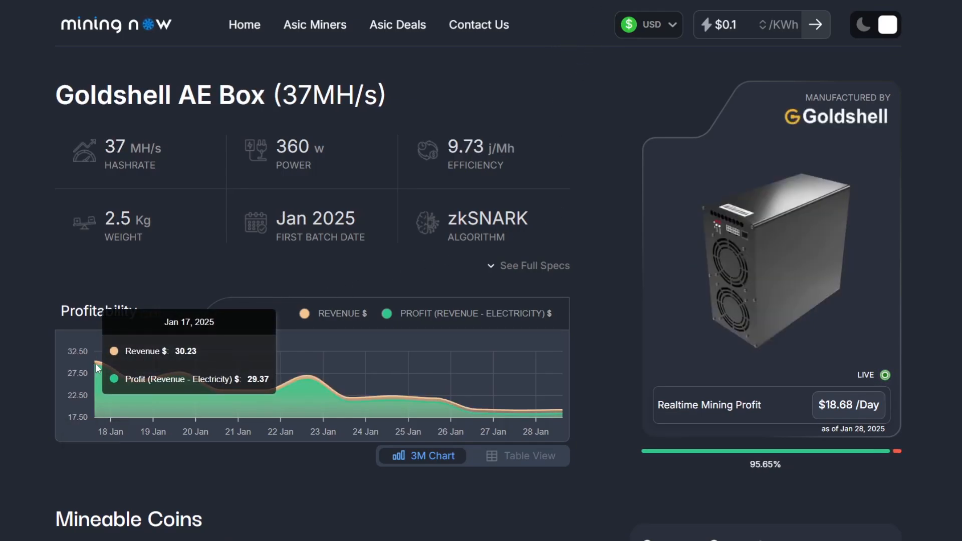
{"action": "mouse_move", "coordinate": [126, 378]}
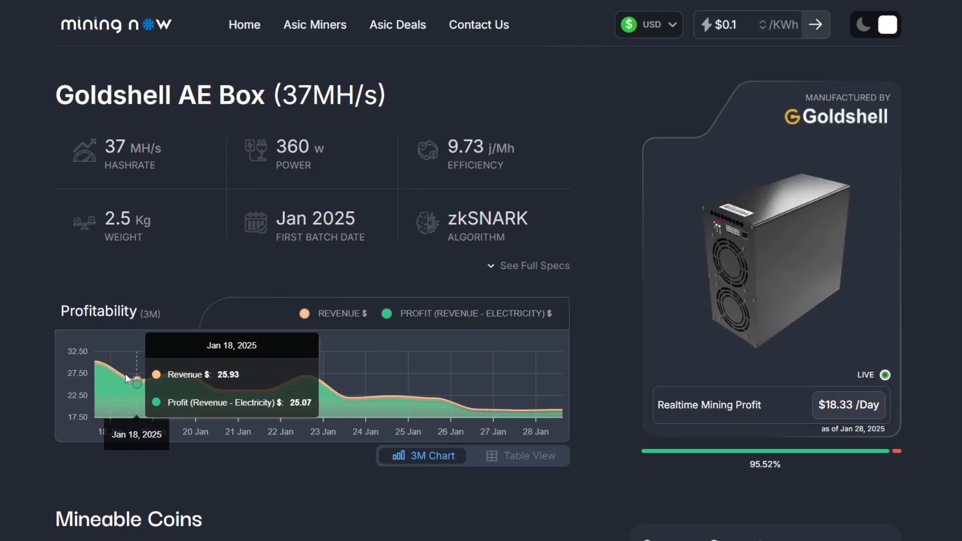
{"action": "mouse_move", "coordinate": [96, 364]}
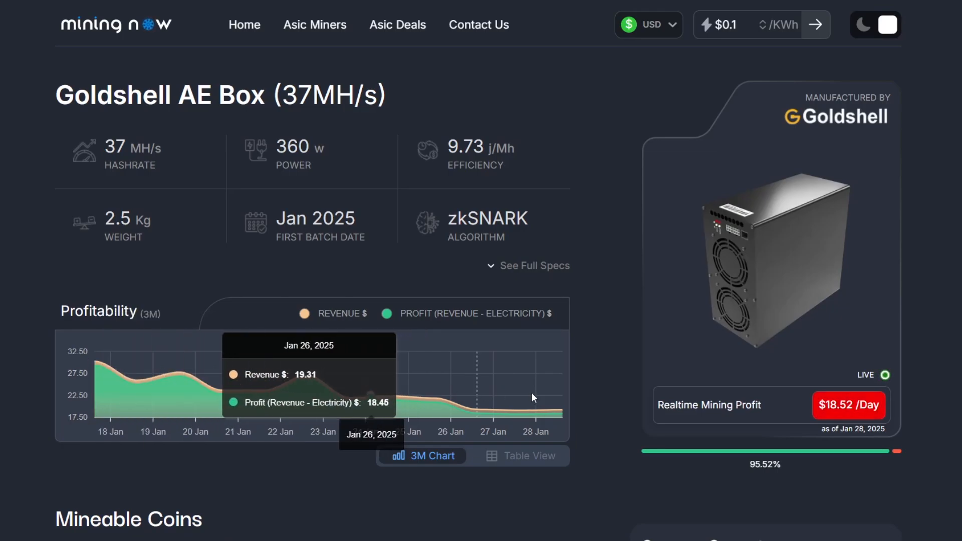
{"action": "mouse_move", "coordinate": [532, 398]}
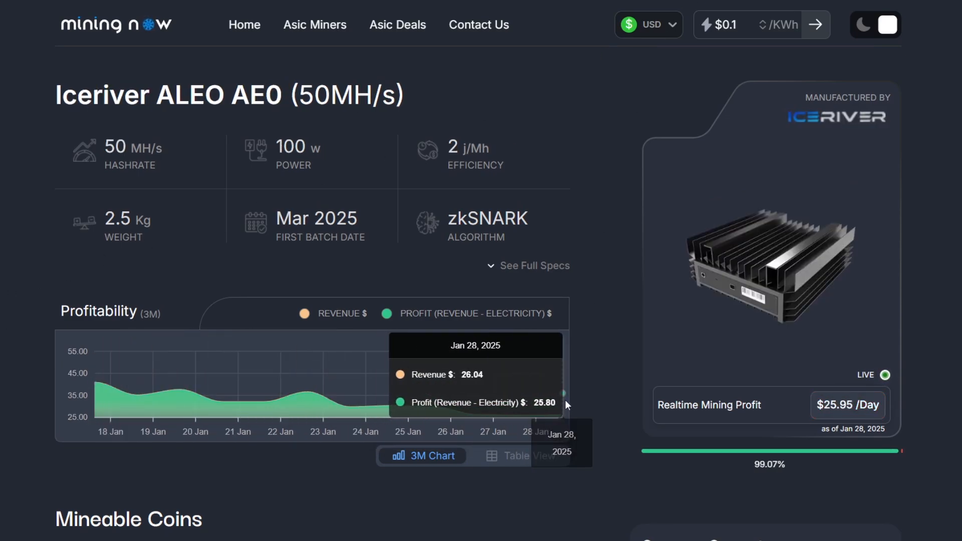
{"action": "mouse_move", "coordinate": [586, 404]}
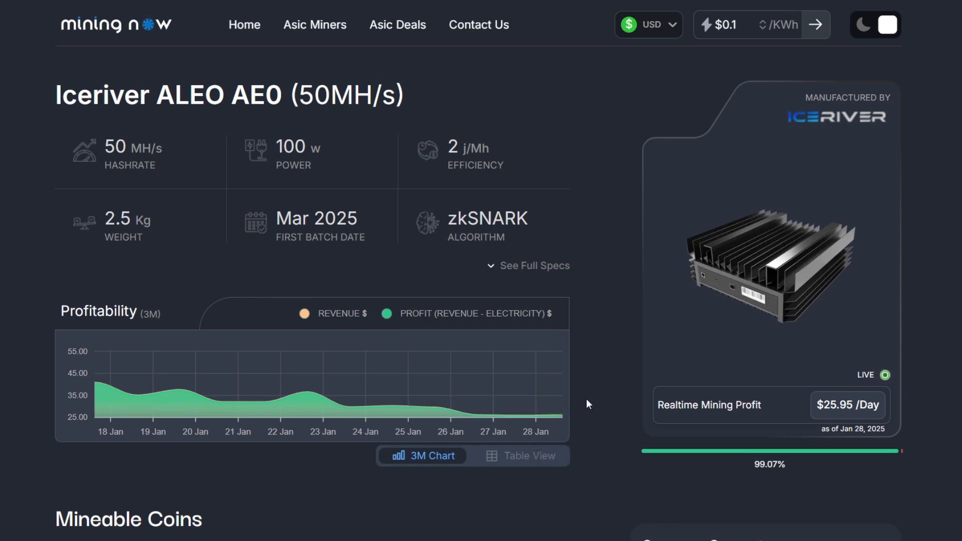
{"action": "mouse_move", "coordinate": [610, 340]}
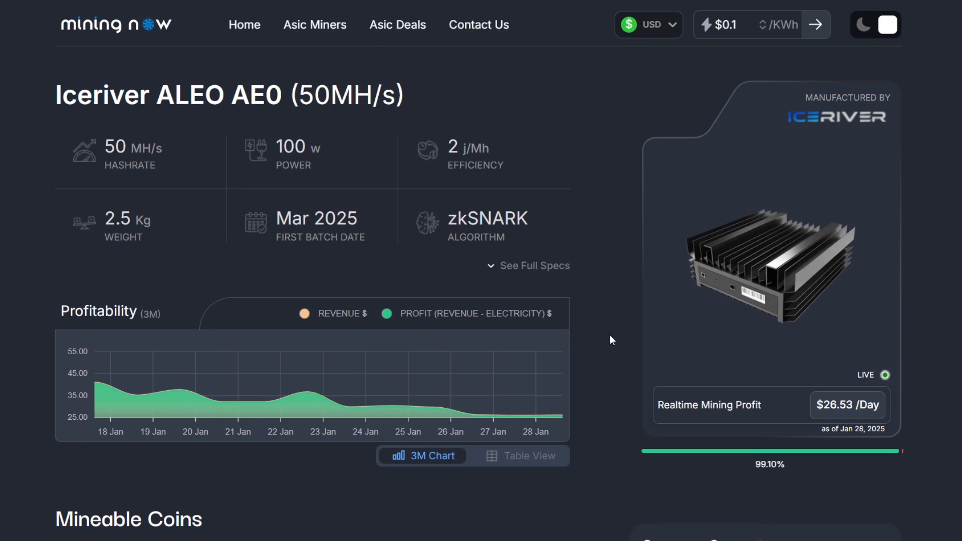
{"action": "mouse_move", "coordinate": [604, 194]}
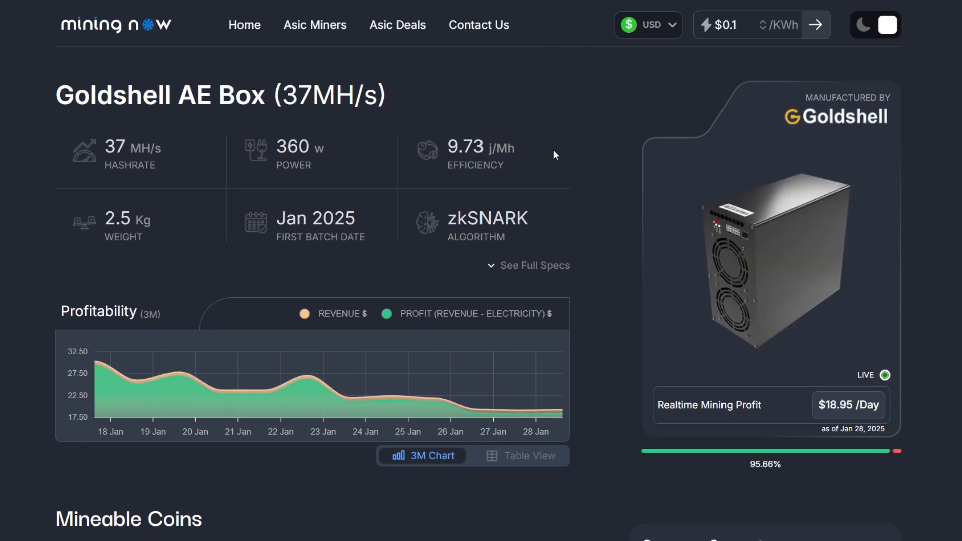
{"action": "mouse_move", "coordinate": [313, 387]}
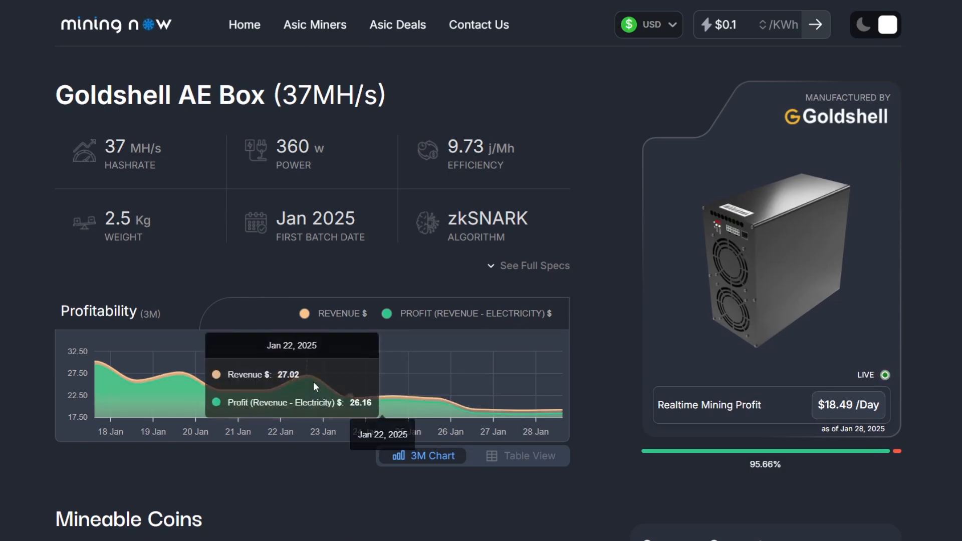
{"action": "mouse_move", "coordinate": [441, 402]}
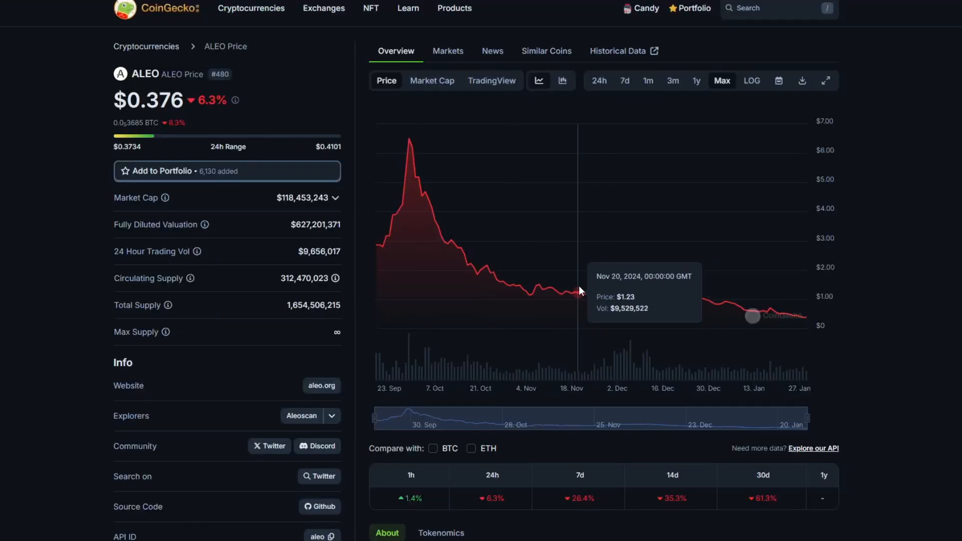
{"action": "mouse_move", "coordinate": [725, 294]}
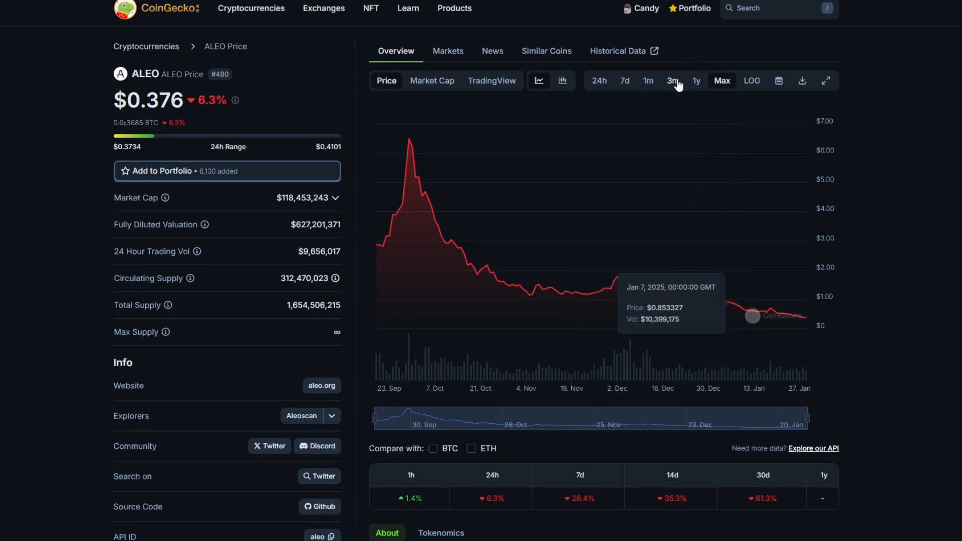
Step: Narrow the ALEO price chart to the 1m range
{"action": "left_click", "coordinate": [648, 80]}
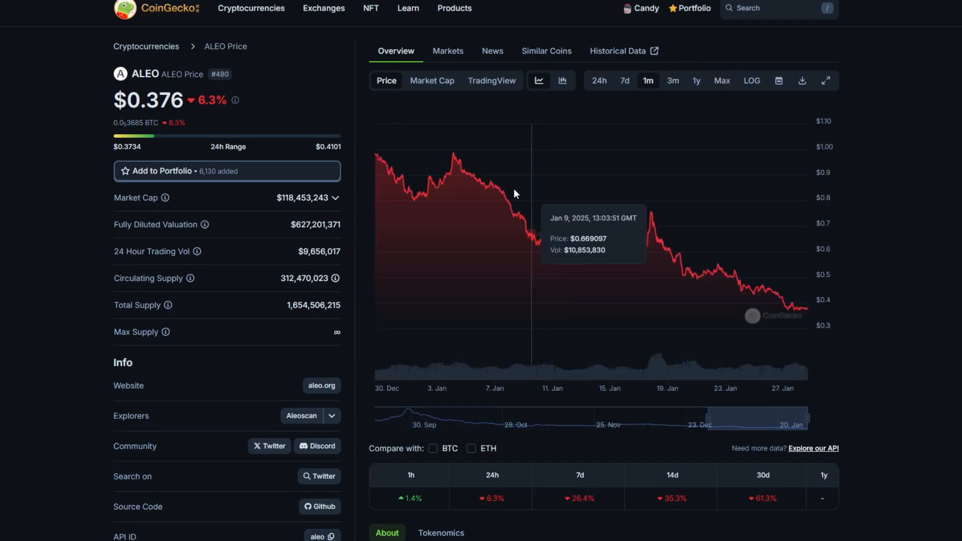
{"action": "mouse_move", "coordinate": [627, 194]}
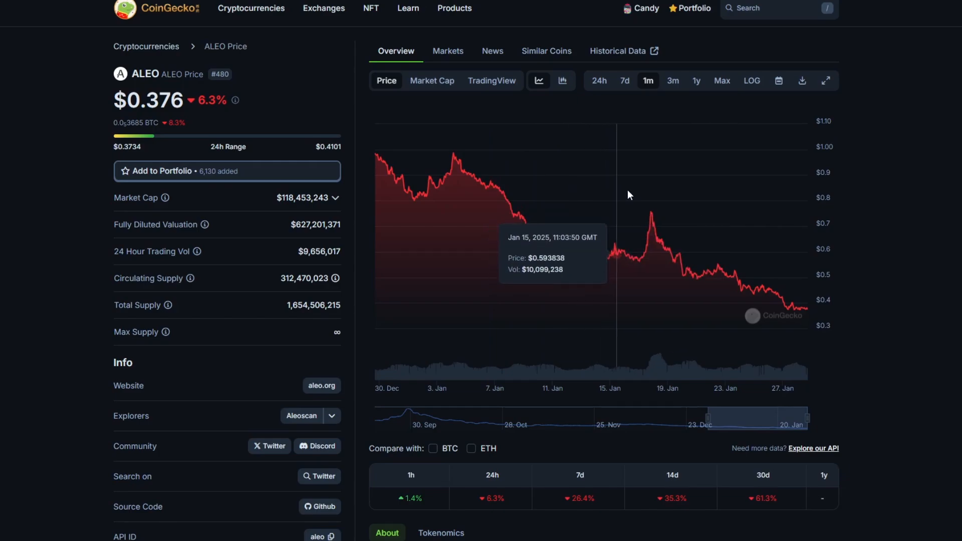
{"action": "mouse_move", "coordinate": [652, 197]}
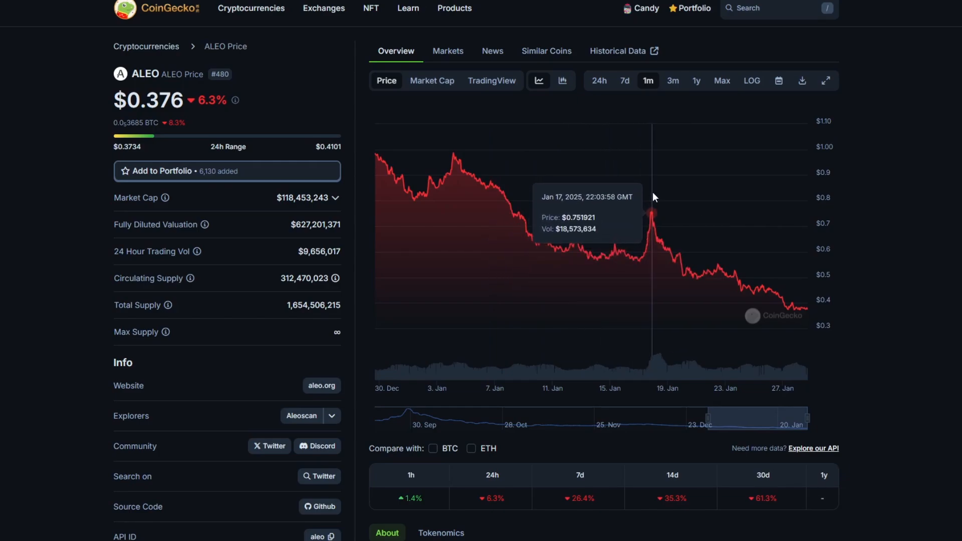
{"action": "mouse_move", "coordinate": [728, 202]}
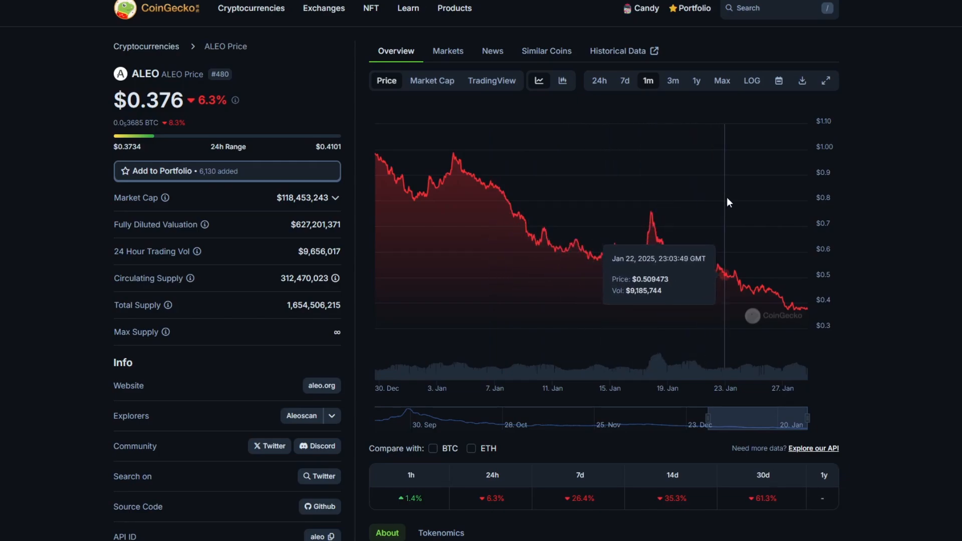
{"action": "mouse_move", "coordinate": [801, 208]}
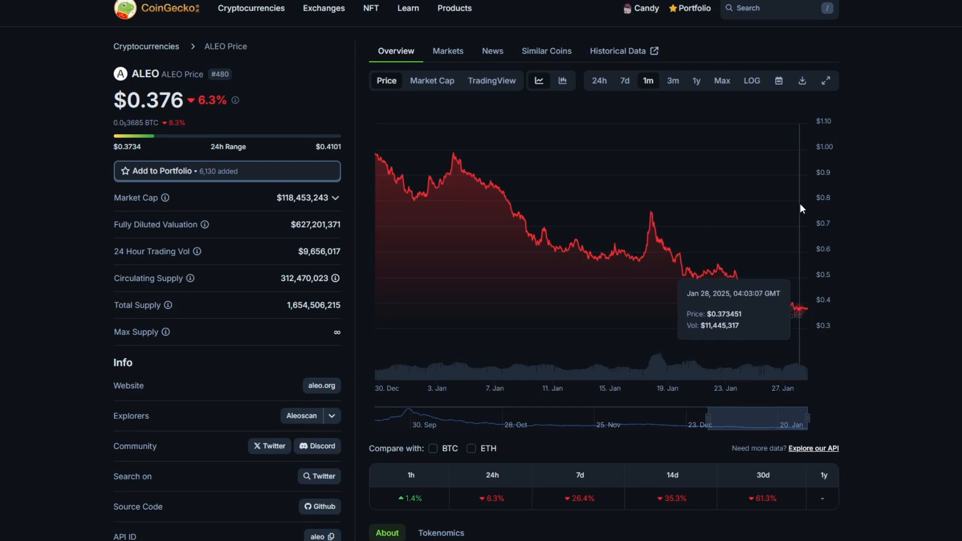
{"action": "mouse_move", "coordinate": [805, 209]}
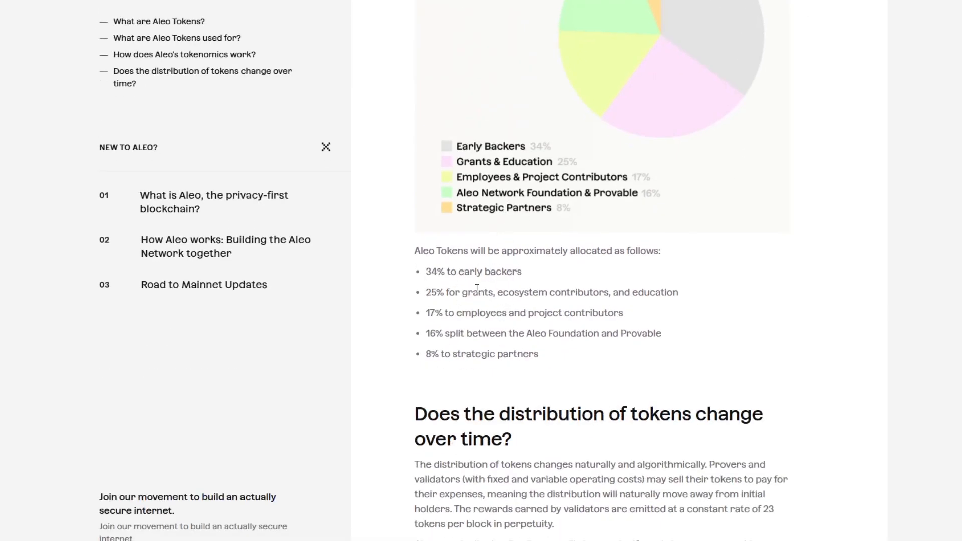
{"action": "mouse_move", "coordinate": [577, 78]}
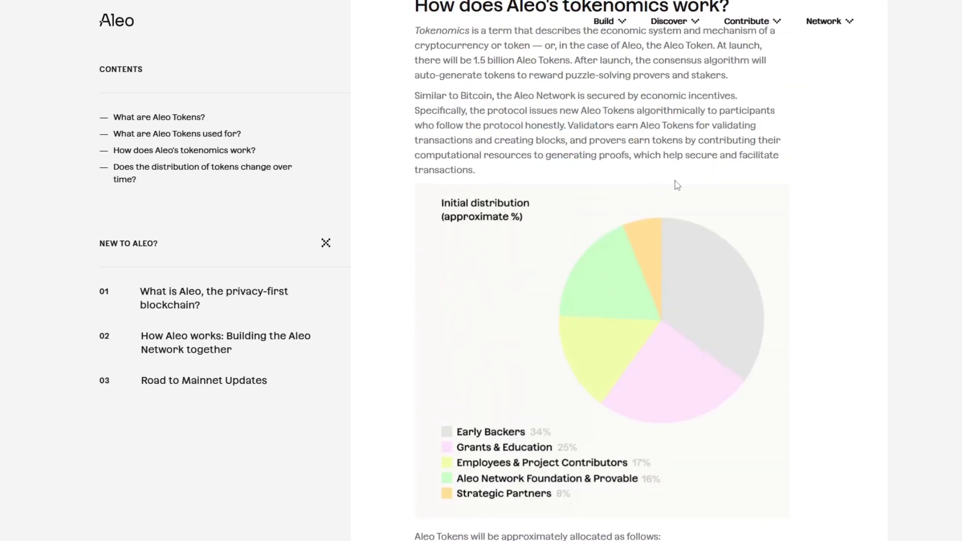
Step: Scroll to the 'Does the distribution of tokens change over time?' section and inflation chart
{"action": "scroll", "scroll_direction": "down", "scroll_amount": 3}
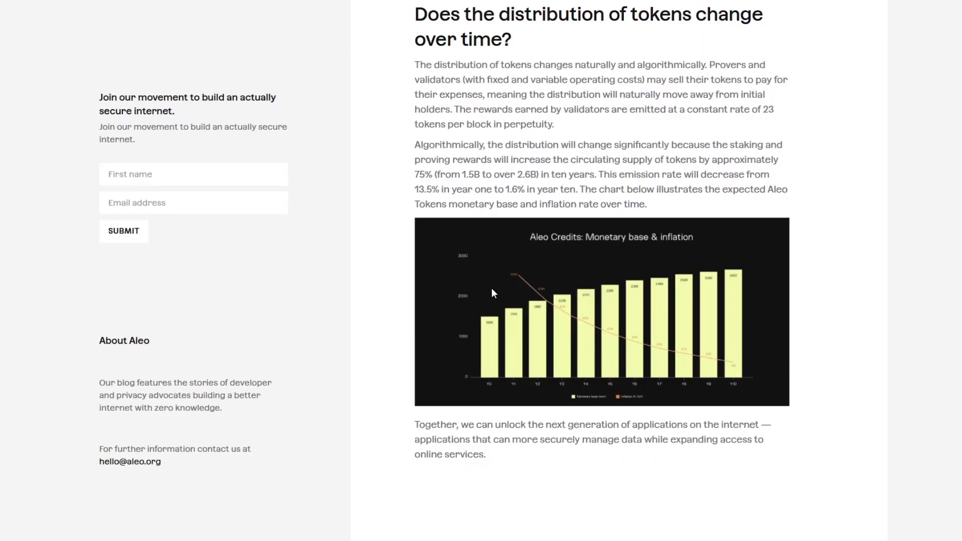
{"action": "mouse_move", "coordinate": [642, 134]}
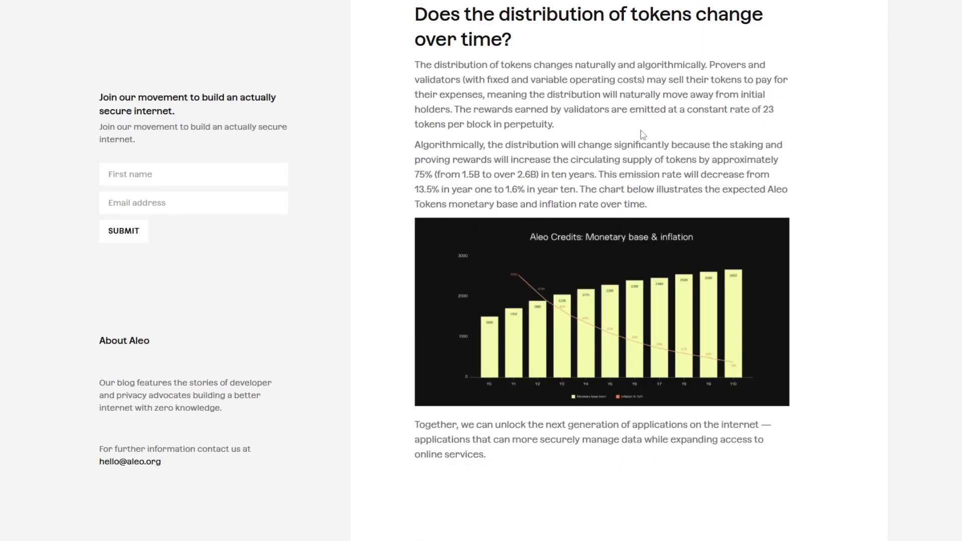
{"action": "mouse_move", "coordinate": [457, 171]}
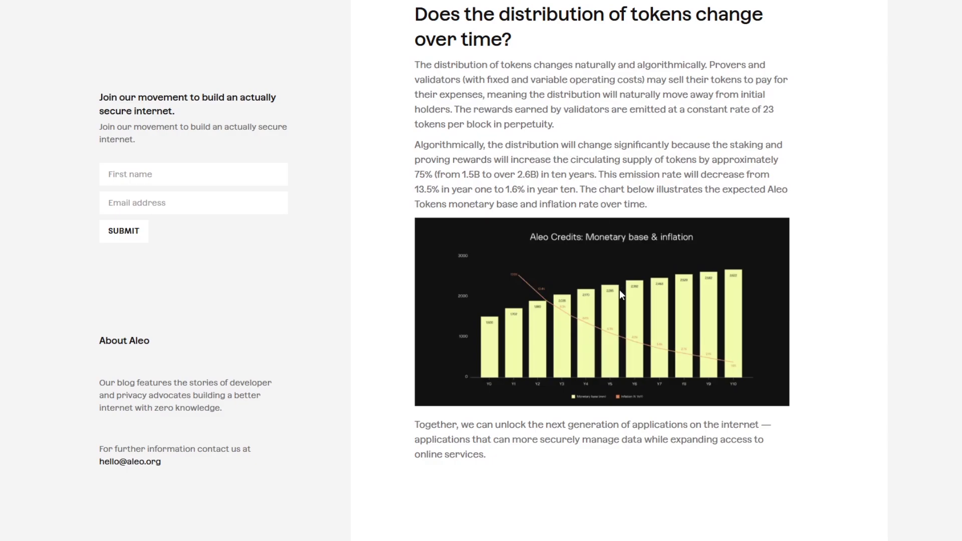
{"action": "scroll", "scroll_direction": "down", "scroll_amount": 3}
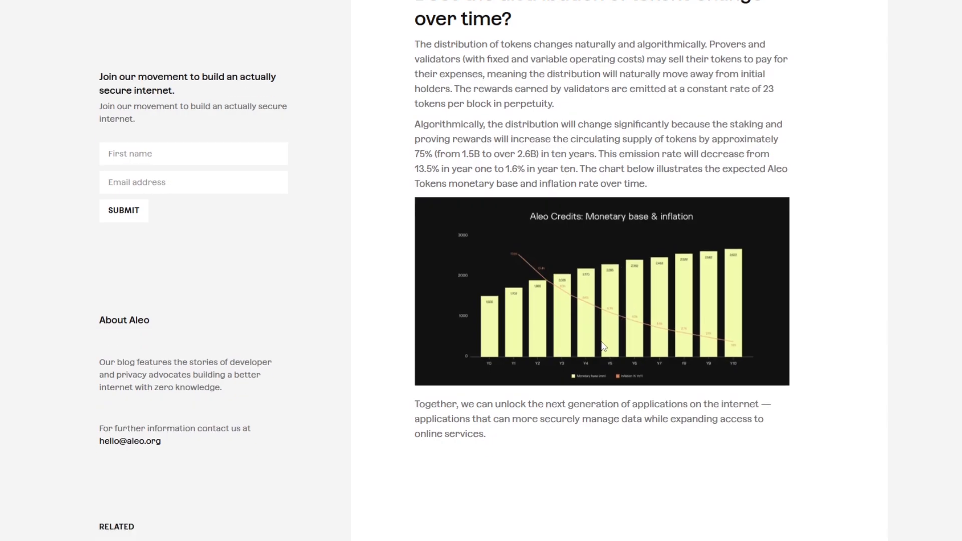
{"action": "scroll", "scroll_direction": "down", "scroll_amount": 3}
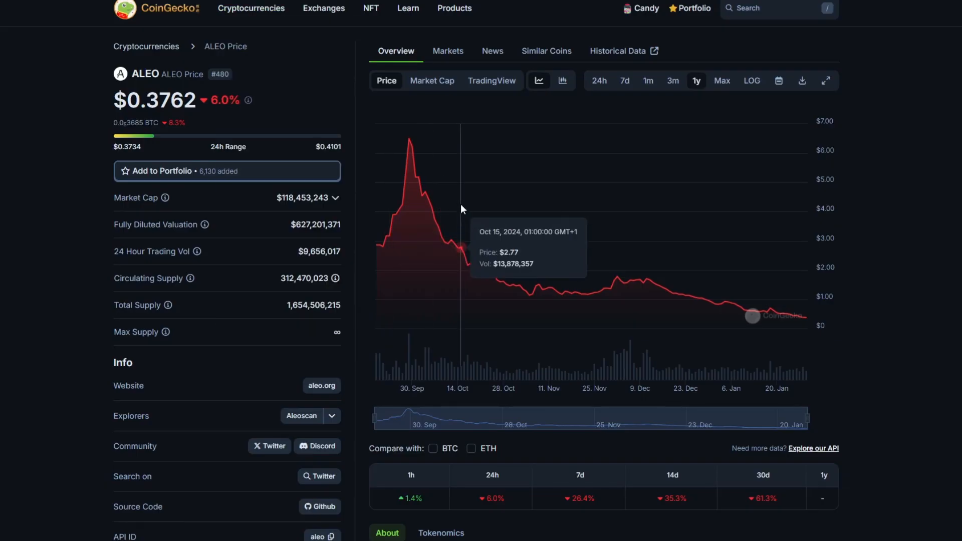
{"action": "mouse_move", "coordinate": [807, 171]}
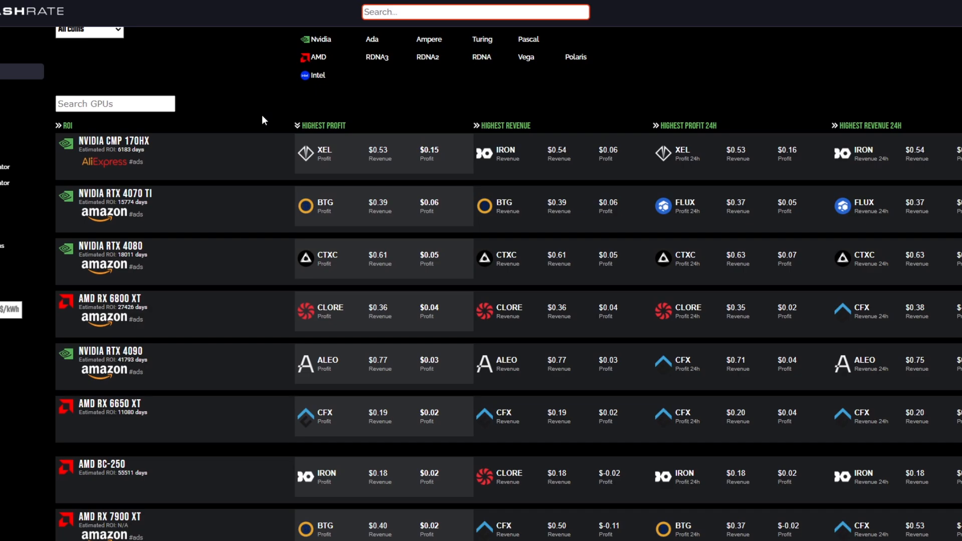
{"action": "mouse_move", "coordinate": [290, 107]}
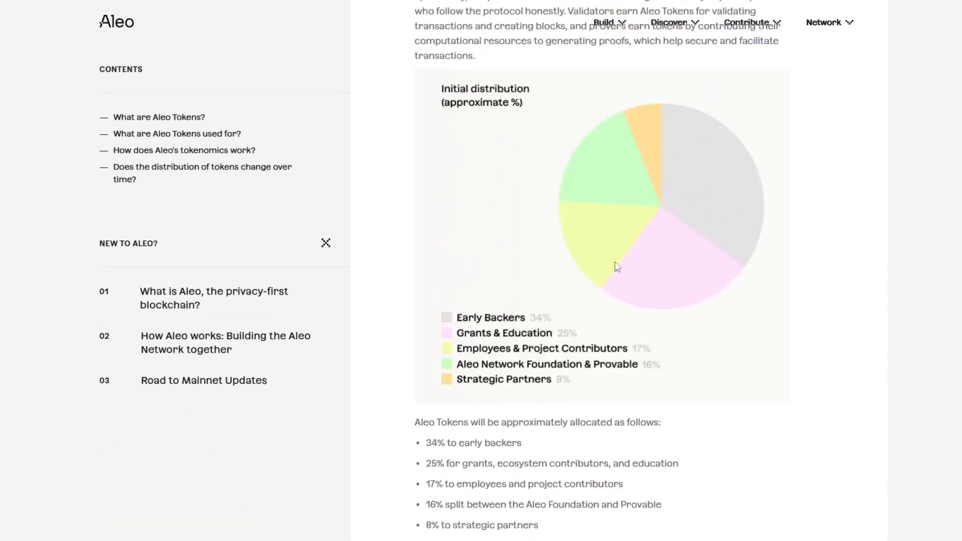
{"action": "mouse_move", "coordinate": [745, 238]}
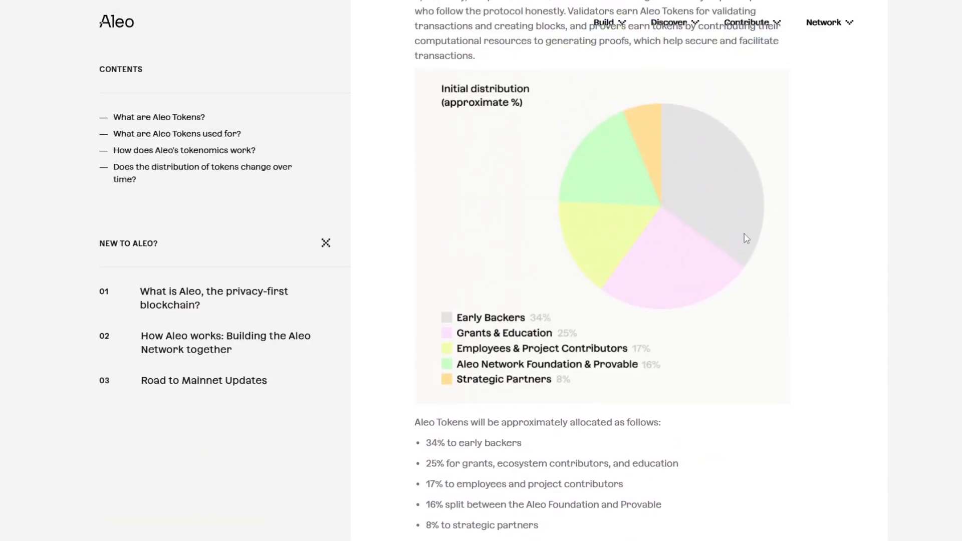
{"action": "mouse_move", "coordinate": [624, 243]}
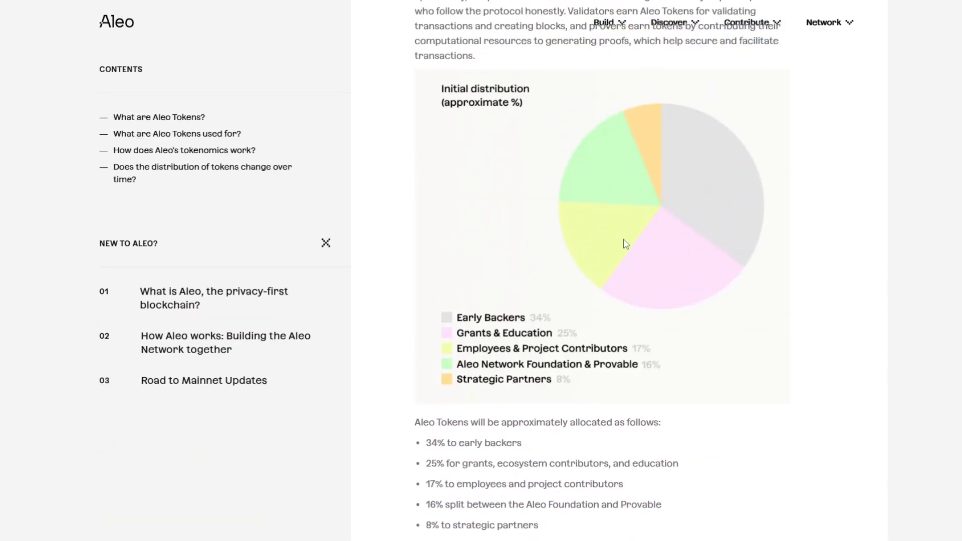
{"action": "mouse_move", "coordinate": [682, 236]}
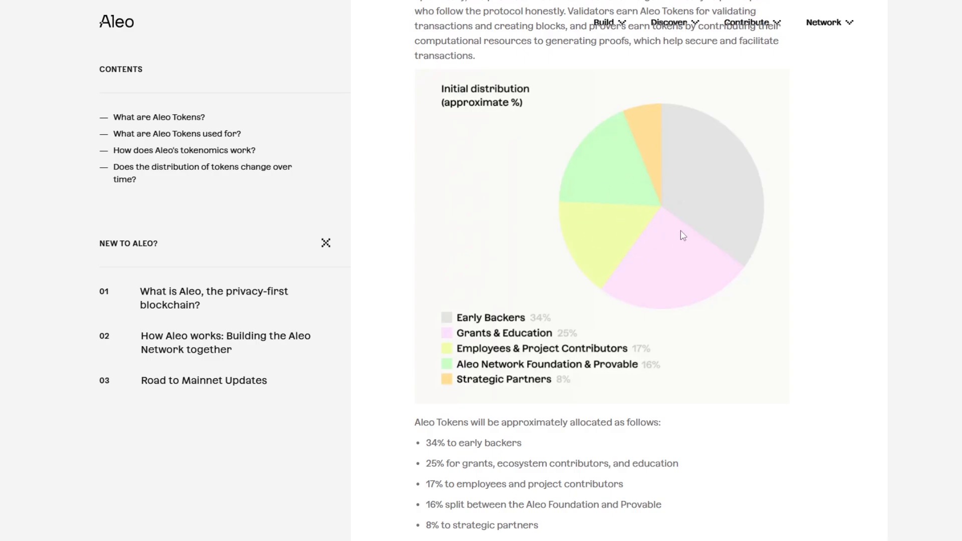
{"action": "mouse_move", "coordinate": [710, 160]}
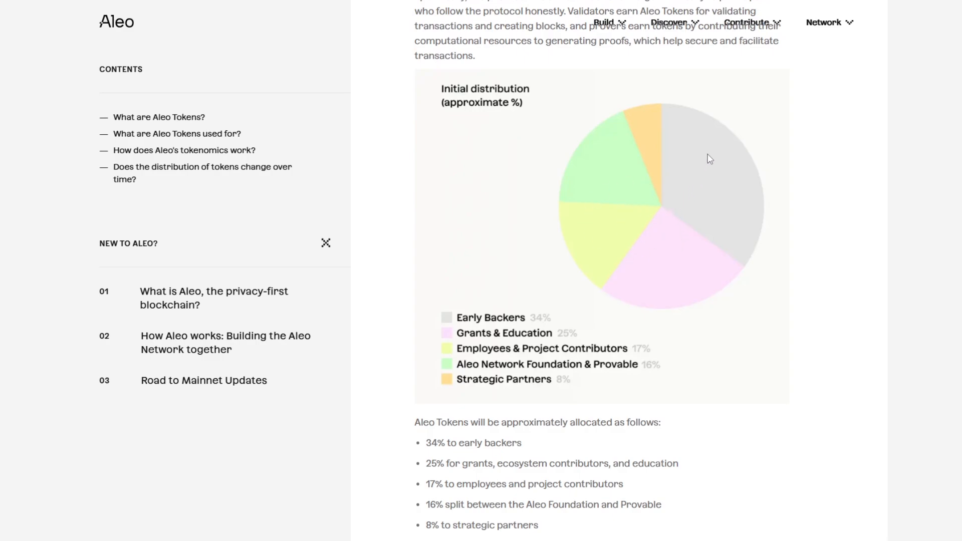
{"action": "mouse_move", "coordinate": [617, 228]}
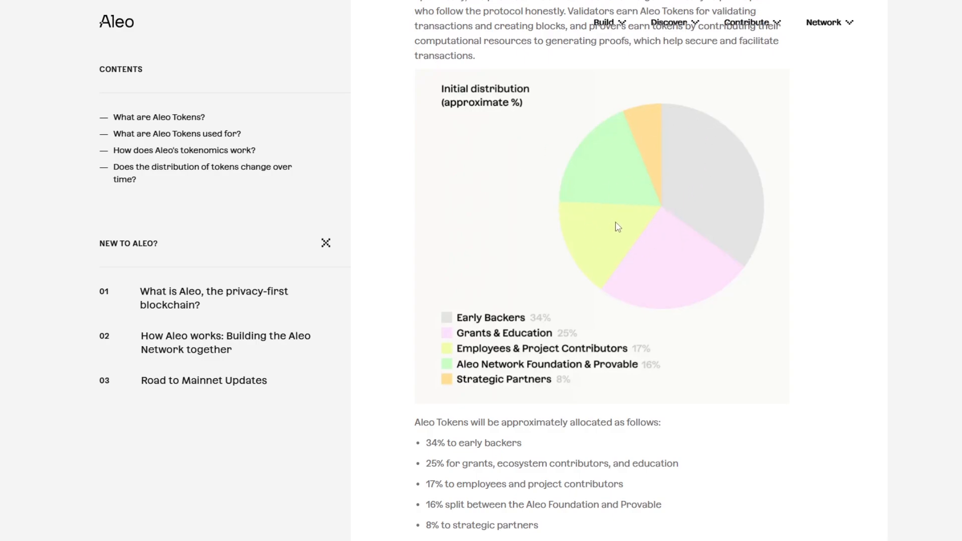
{"action": "mouse_move", "coordinate": [621, 149]}
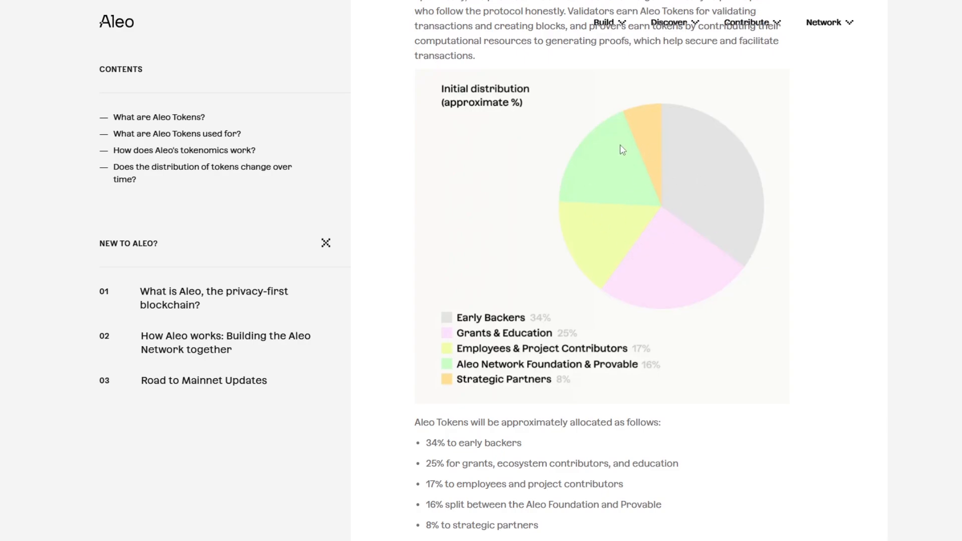
{"action": "mouse_move", "coordinate": [677, 186]}
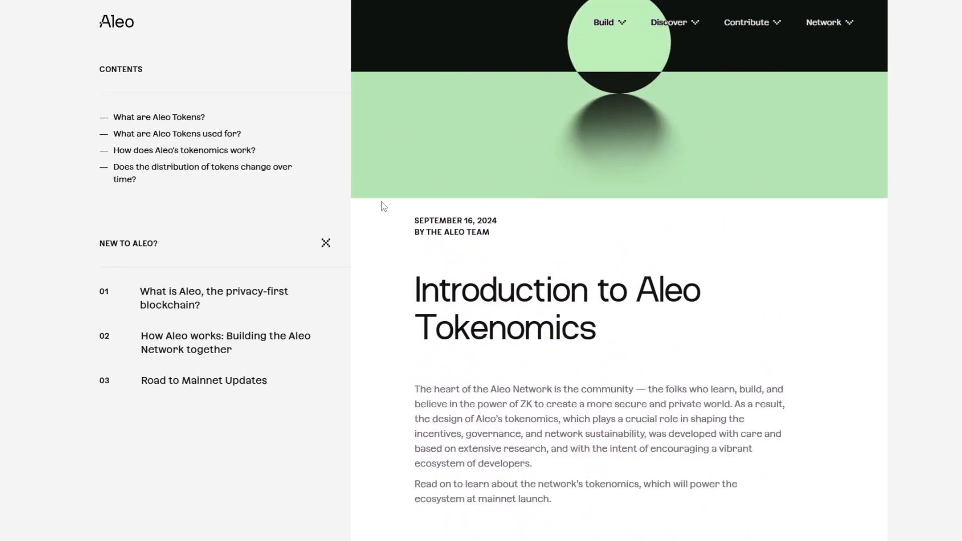
Step: Scroll the tokenomics article around the initial distribution pie chart
{"action": "scroll", "scroll_direction": "down", "scroll_amount": 3}
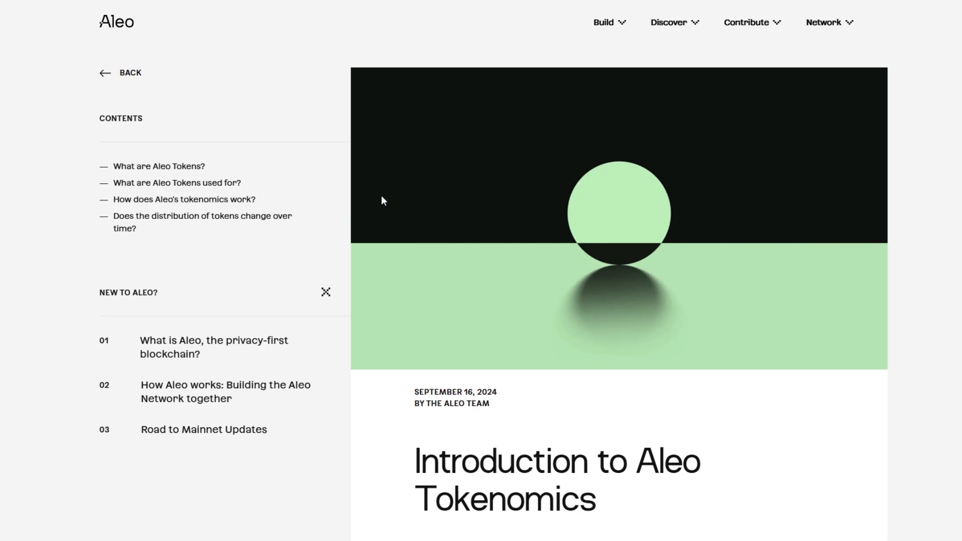
{"action": "mouse_move", "coordinate": [387, 198]}
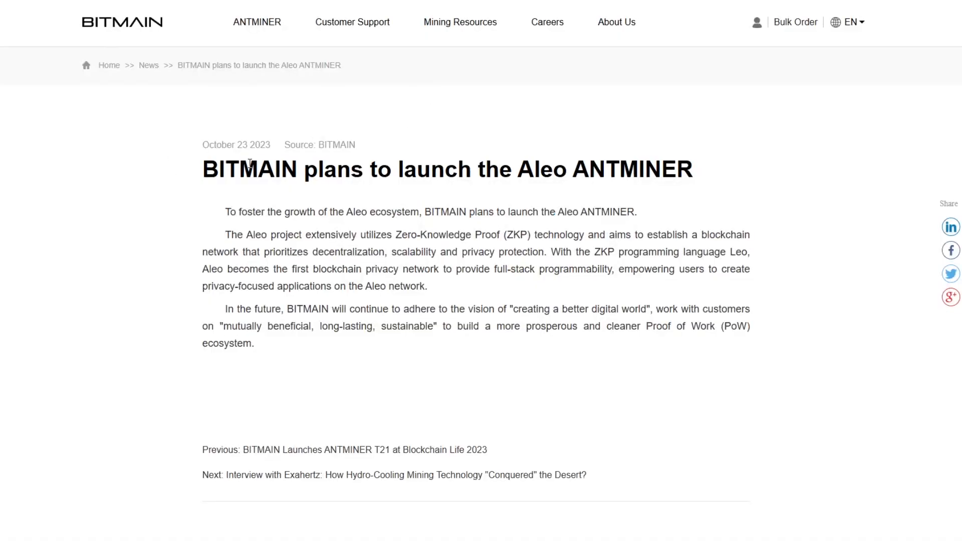
{"action": "mouse_move", "coordinate": [302, 169]}
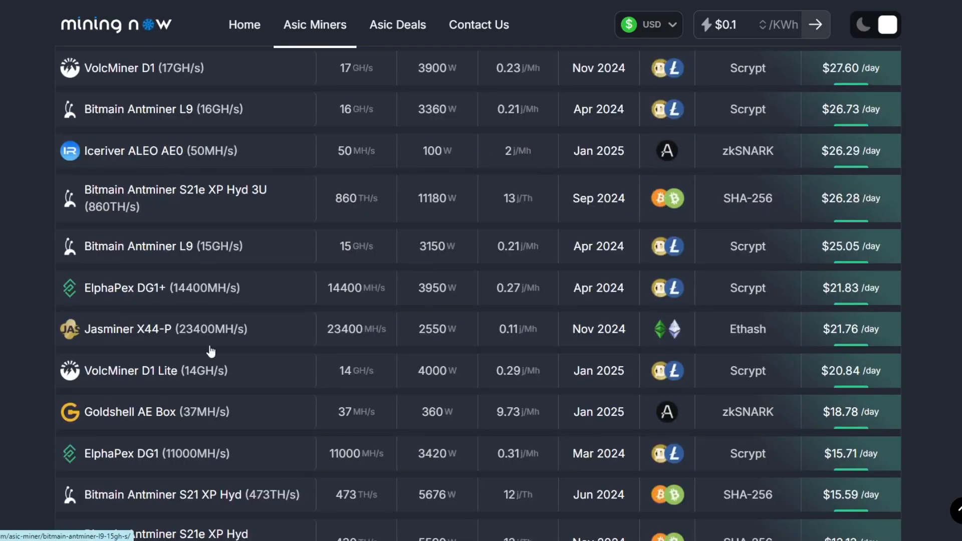
{"action": "mouse_move", "coordinate": [307, 419]}
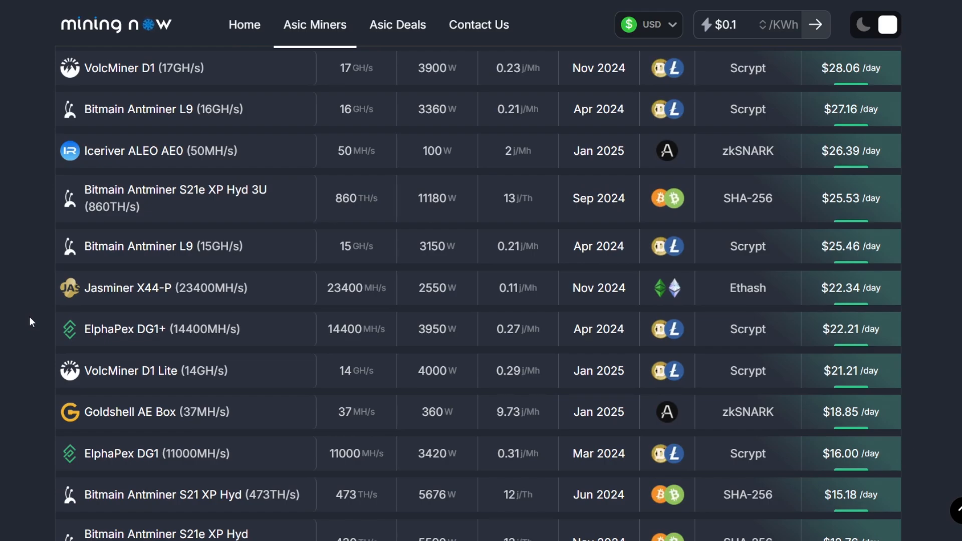
{"action": "mouse_move", "coordinate": [258, 443]}
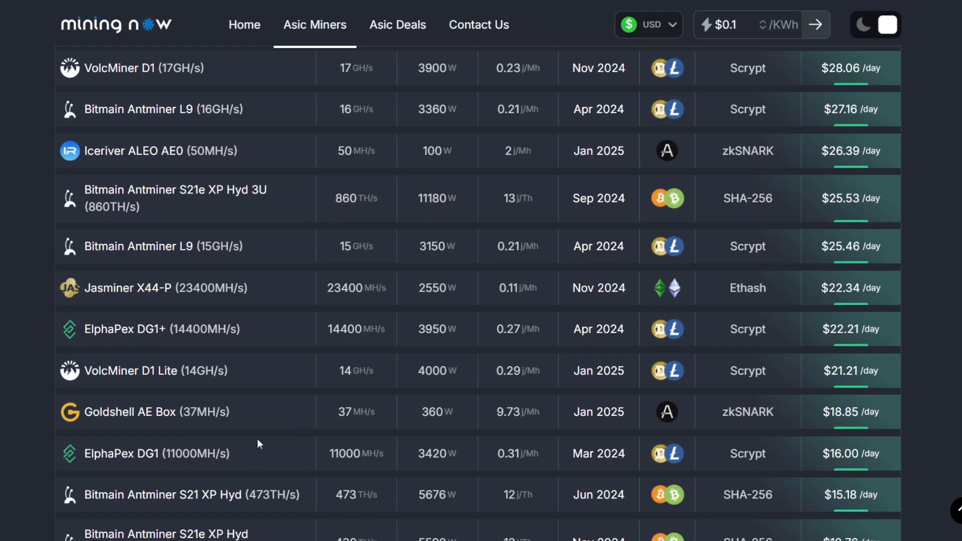